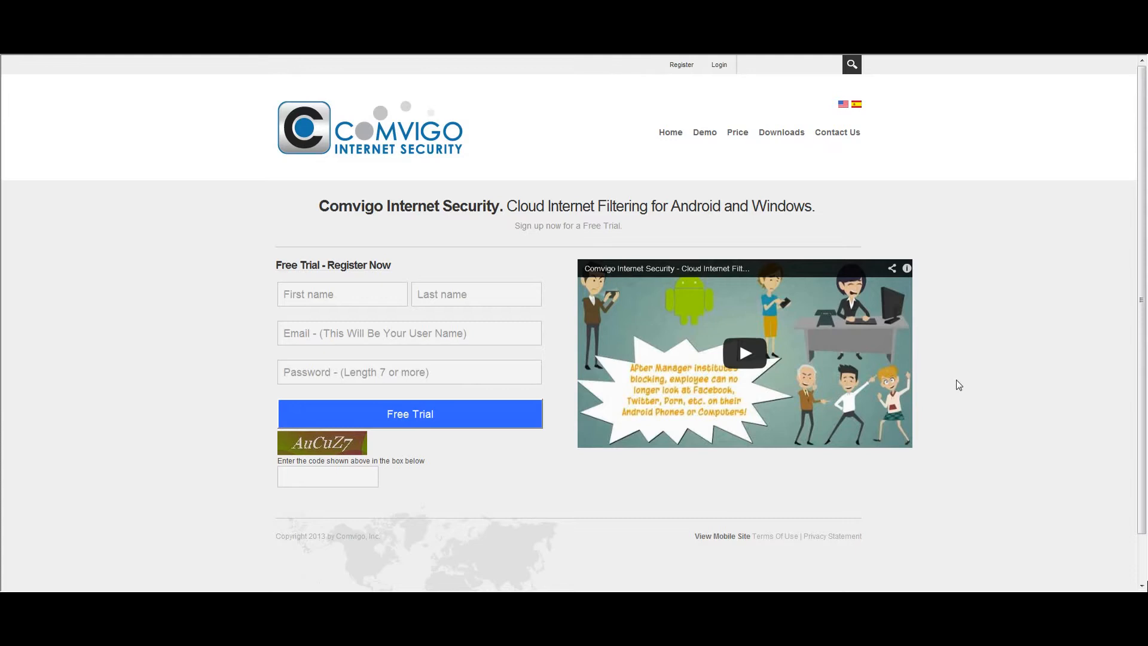
{"action": "mouse_move", "coordinate": [365, 305]}
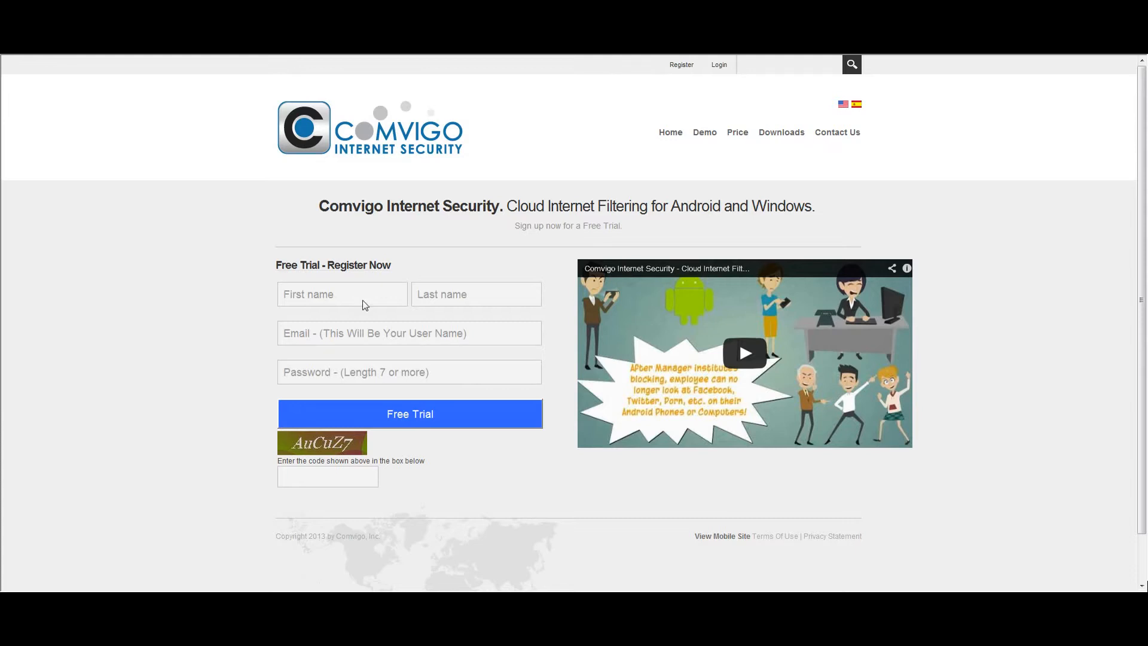
{"action": "left_click", "coordinate": [342, 294]}
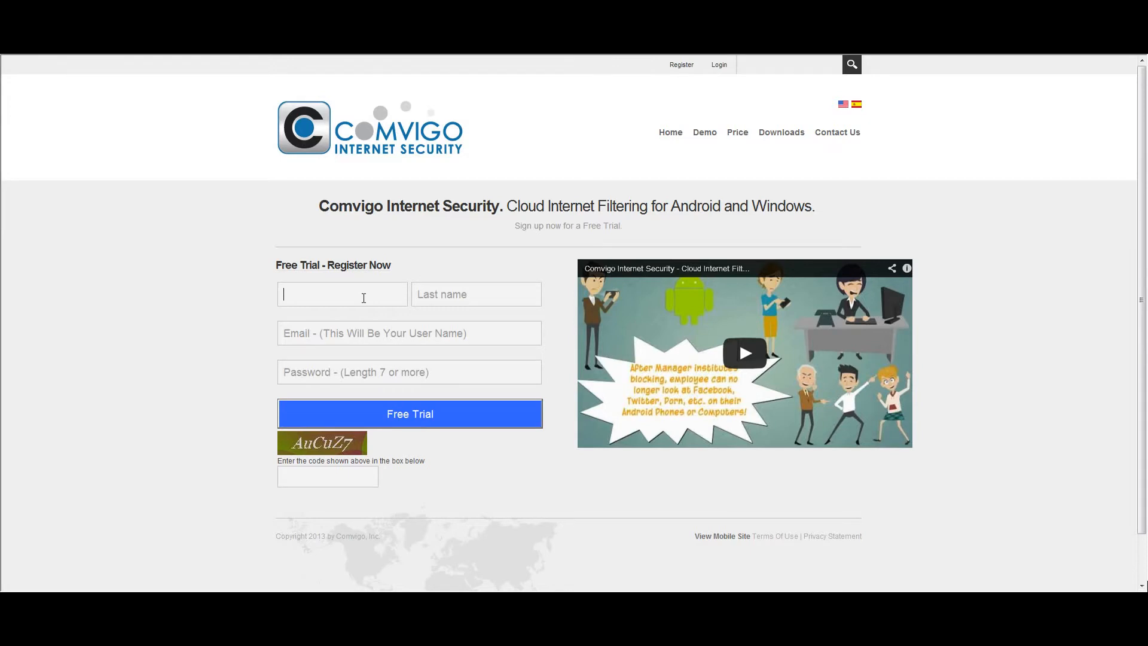
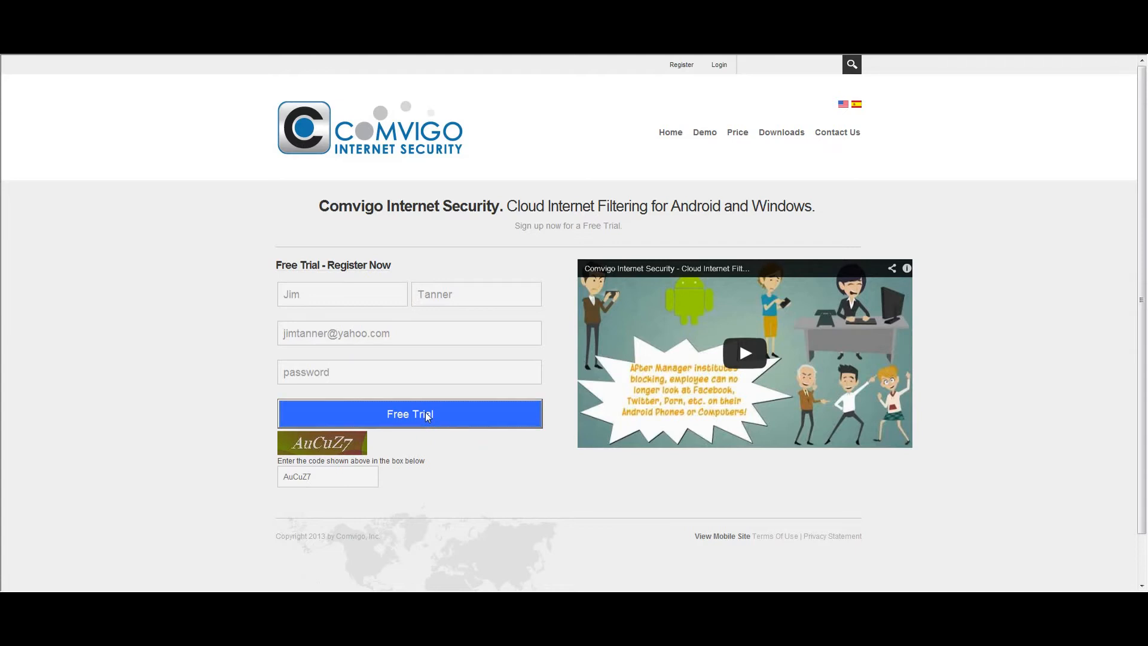
{"action": "mouse_move", "coordinate": [442, 419]}
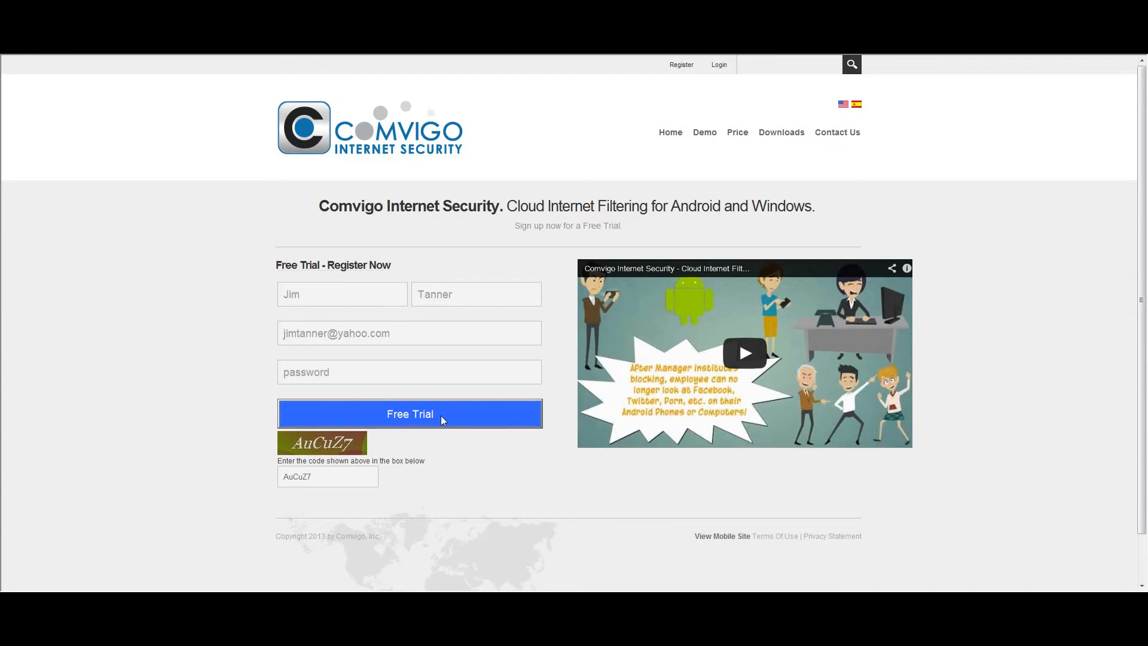
Step: Submit the Free Trial registration and reach the Android download on the downloads page
{"action": "left_click", "coordinate": [409, 414]}
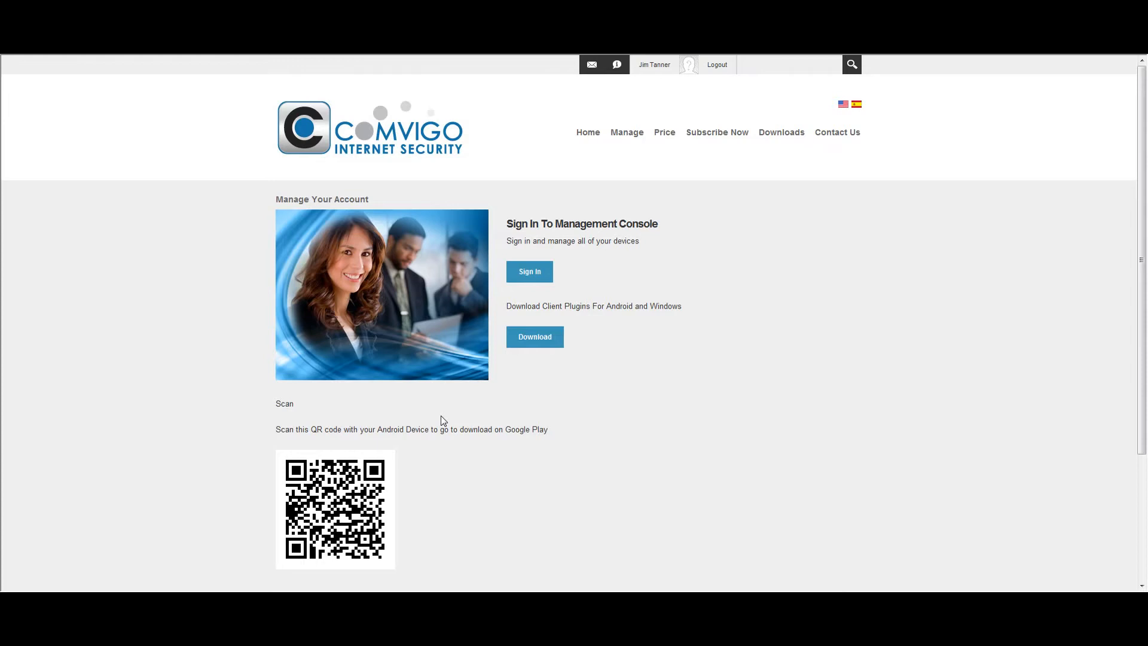
{"action": "mouse_move", "coordinate": [904, 486]}
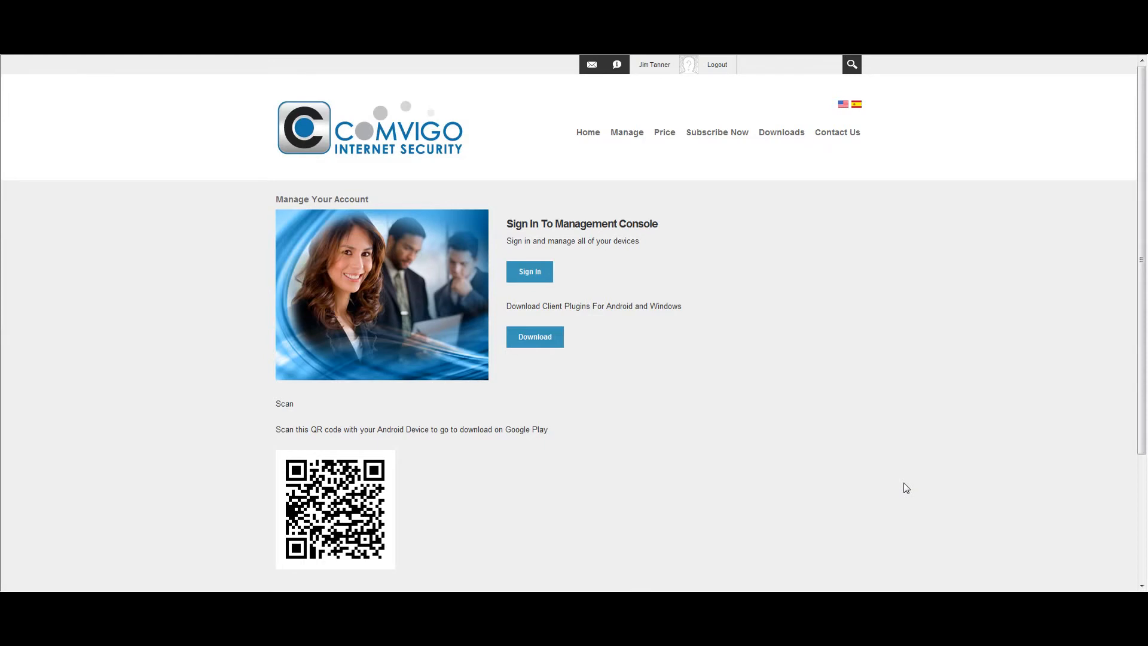
{"action": "mouse_move", "coordinate": [308, 445]}
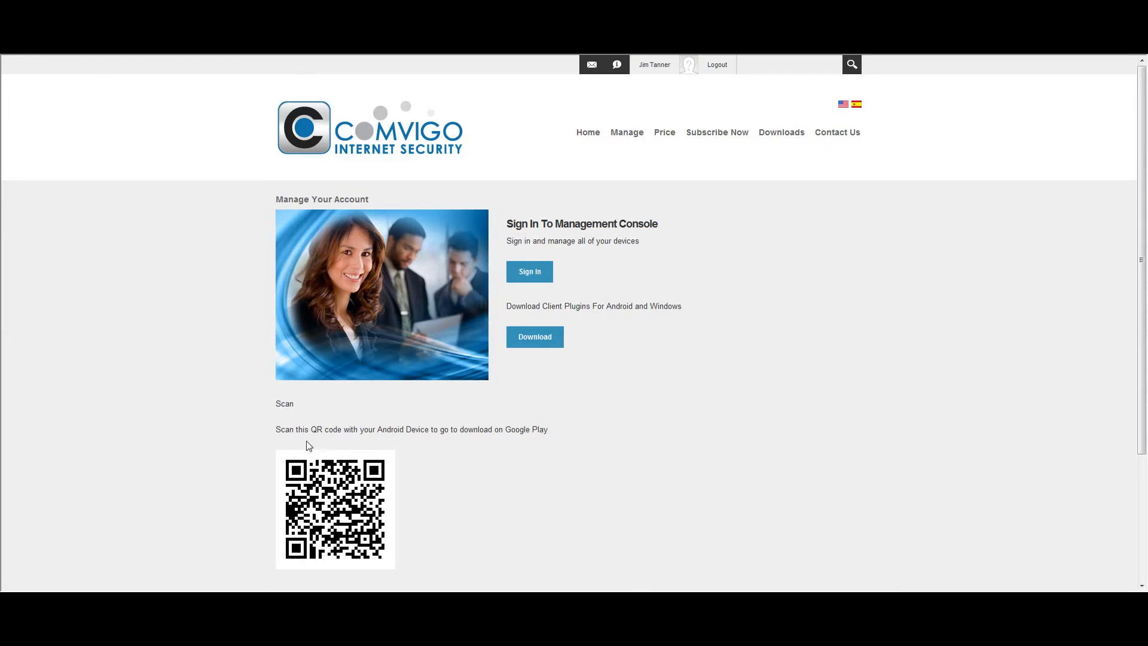
{"action": "mouse_move", "coordinate": [288, 446]}
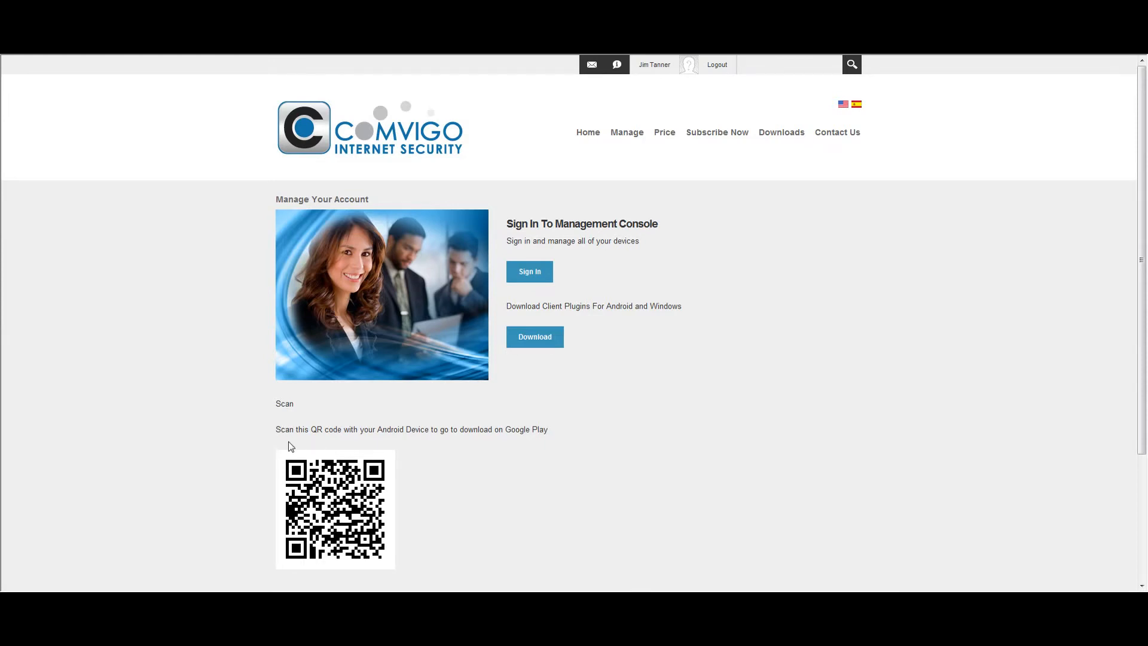
{"action": "mouse_move", "coordinate": [421, 485]}
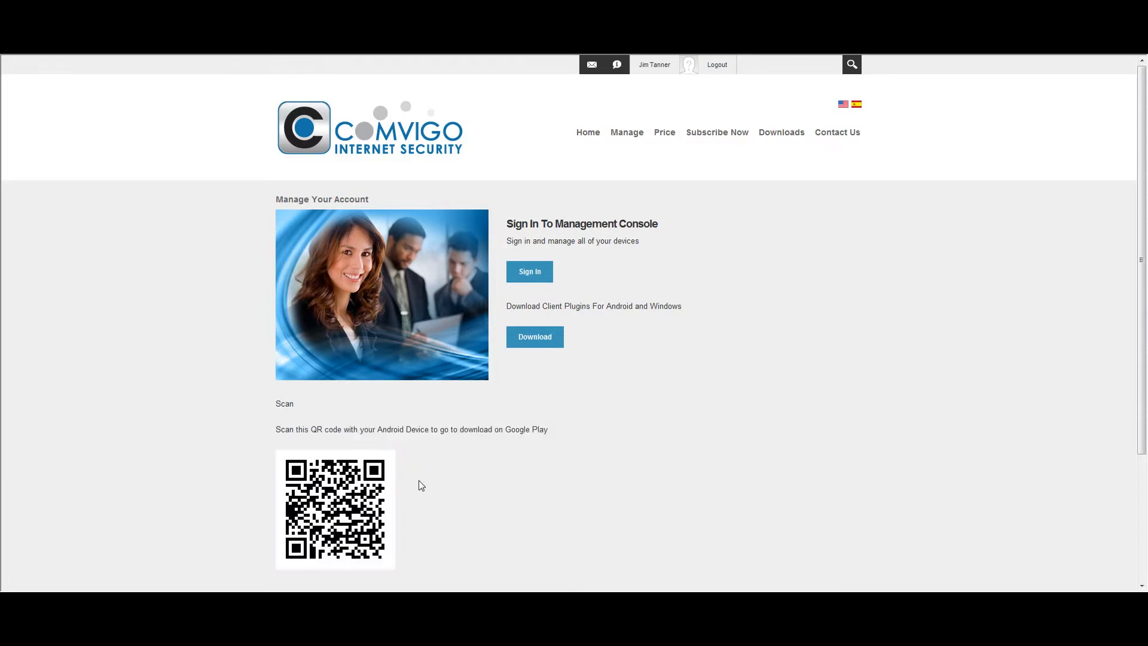
{"action": "mouse_move", "coordinate": [427, 483]}
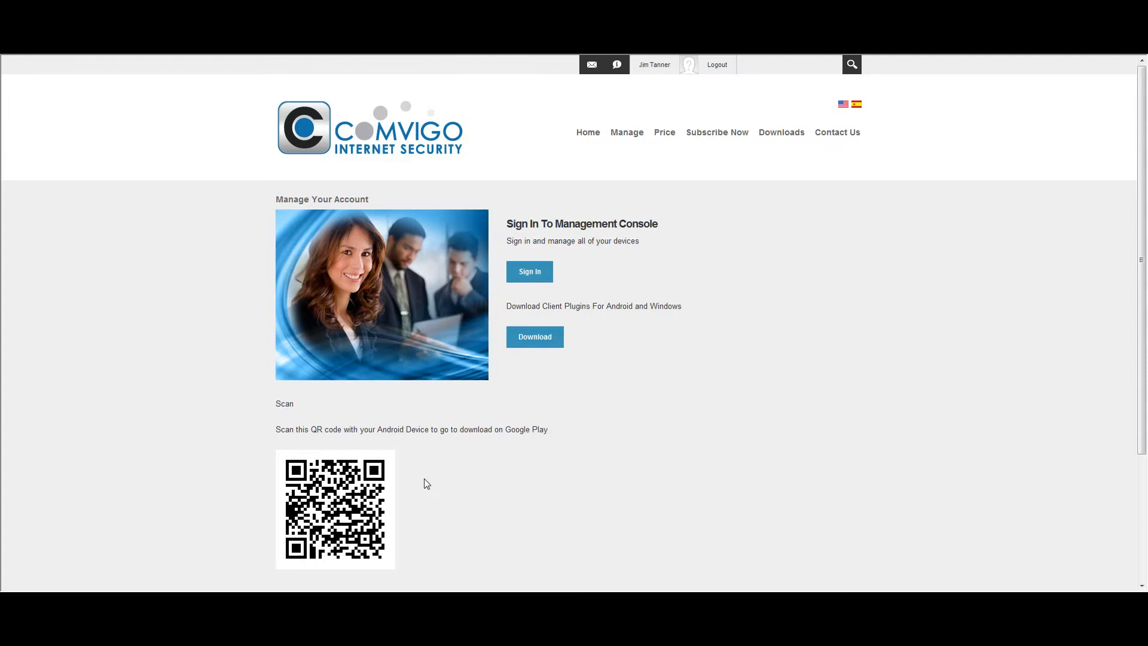
{"action": "mouse_move", "coordinate": [452, 476]}
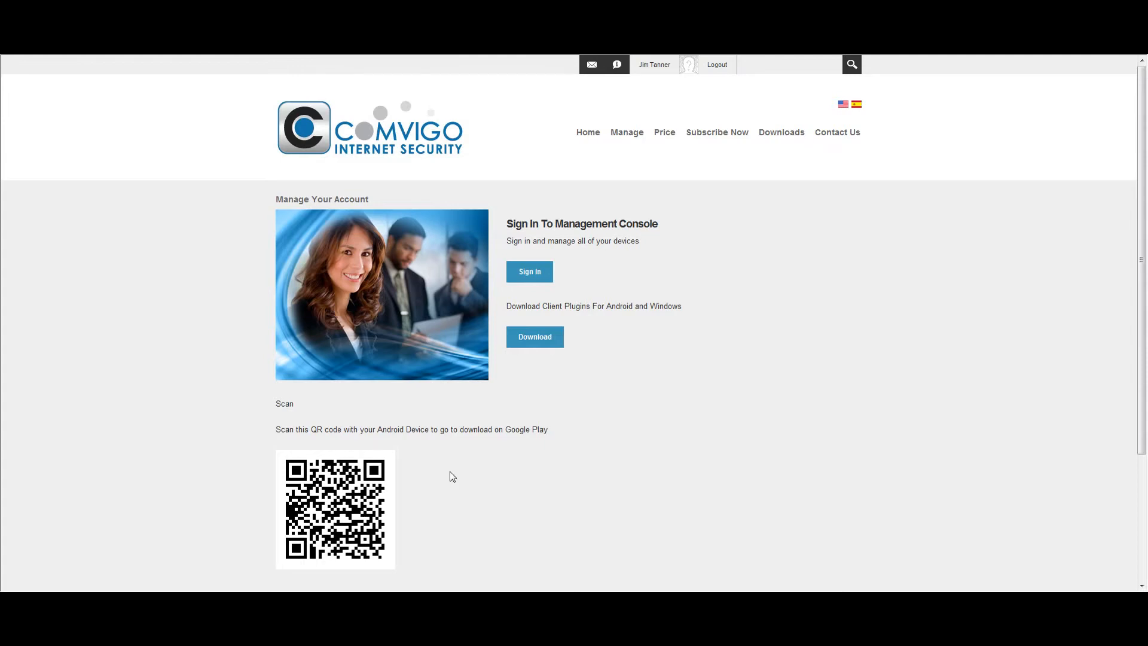
{"action": "mouse_move", "coordinate": [457, 474]}
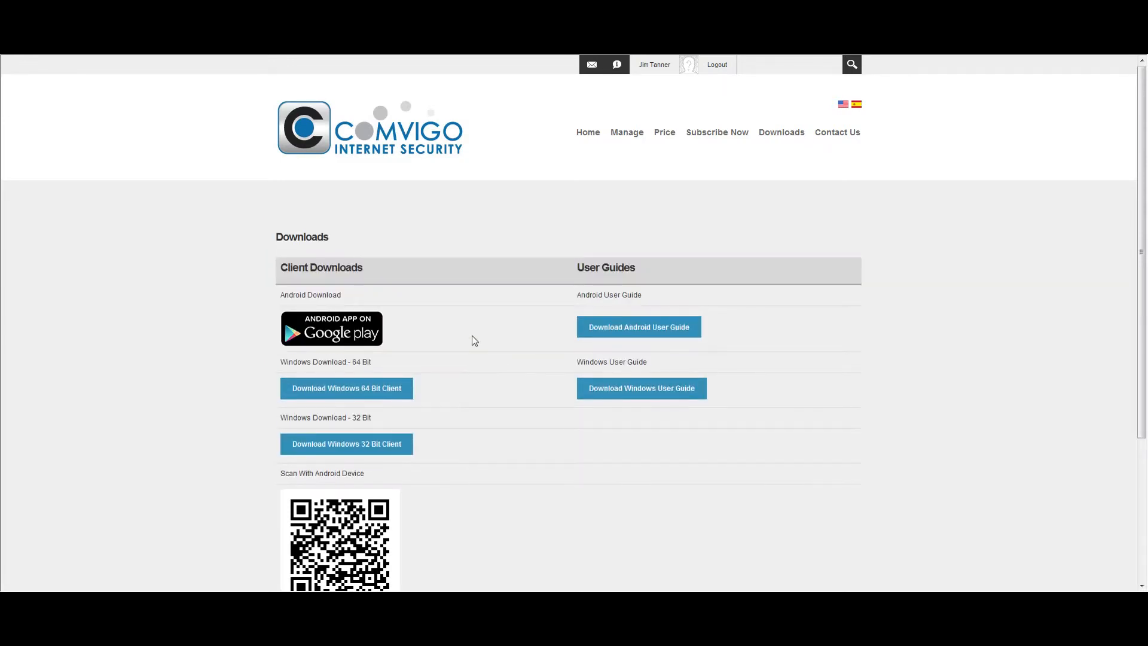
{"action": "mouse_move", "coordinate": [474, 337]}
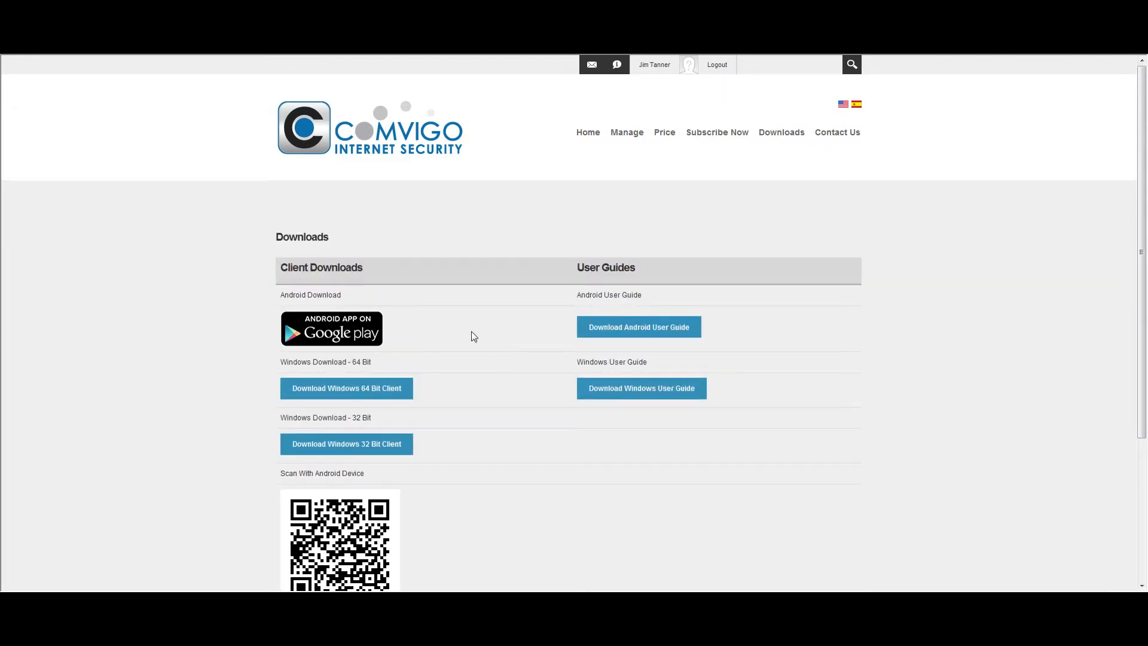
{"action": "scroll", "scroll_direction": "down", "scroll_amount": 3}
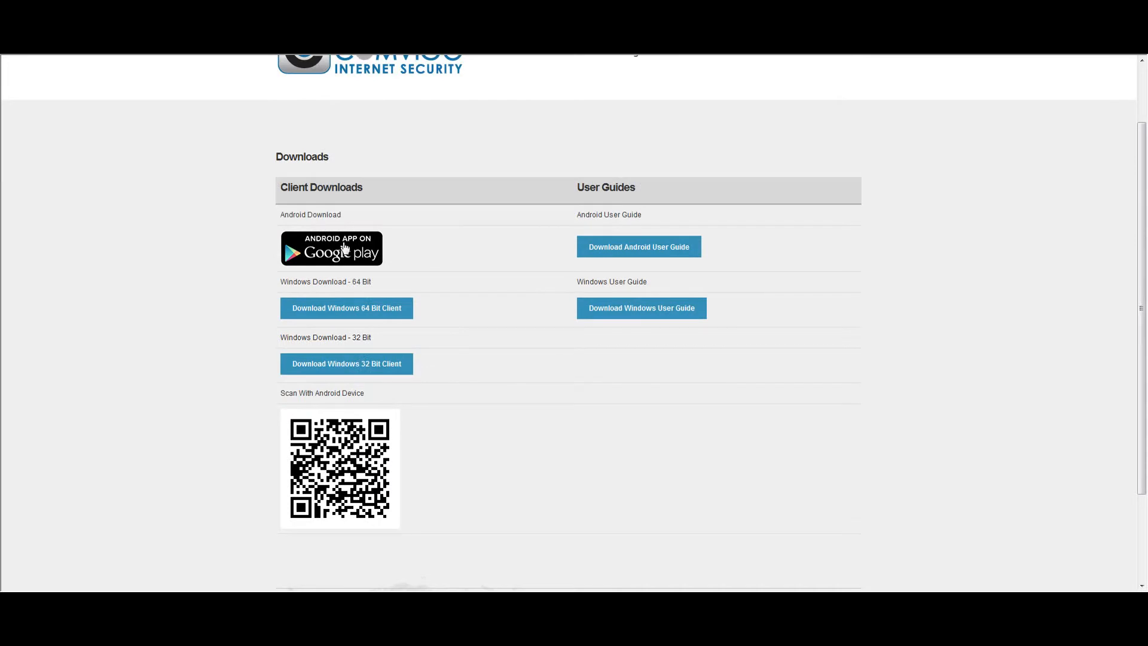
Step: View the Internet Filter for Android Play listing, start Install and cancel at the sign-in prompt
{"action": "left_click", "coordinate": [331, 249]}
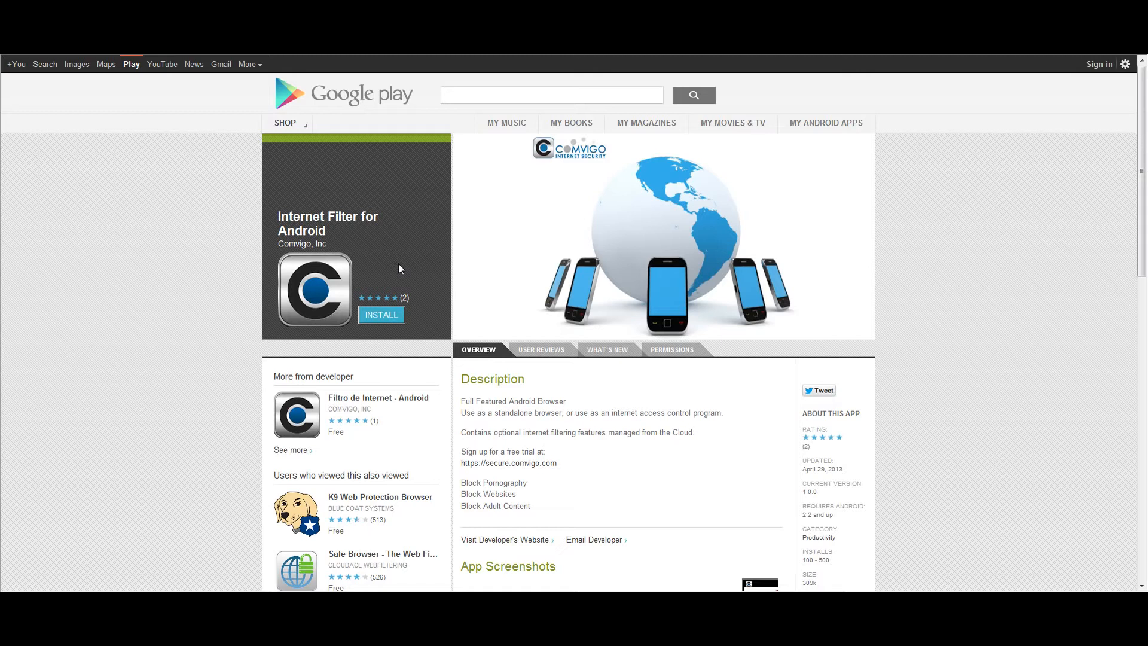
{"action": "mouse_move", "coordinate": [878, 337]}
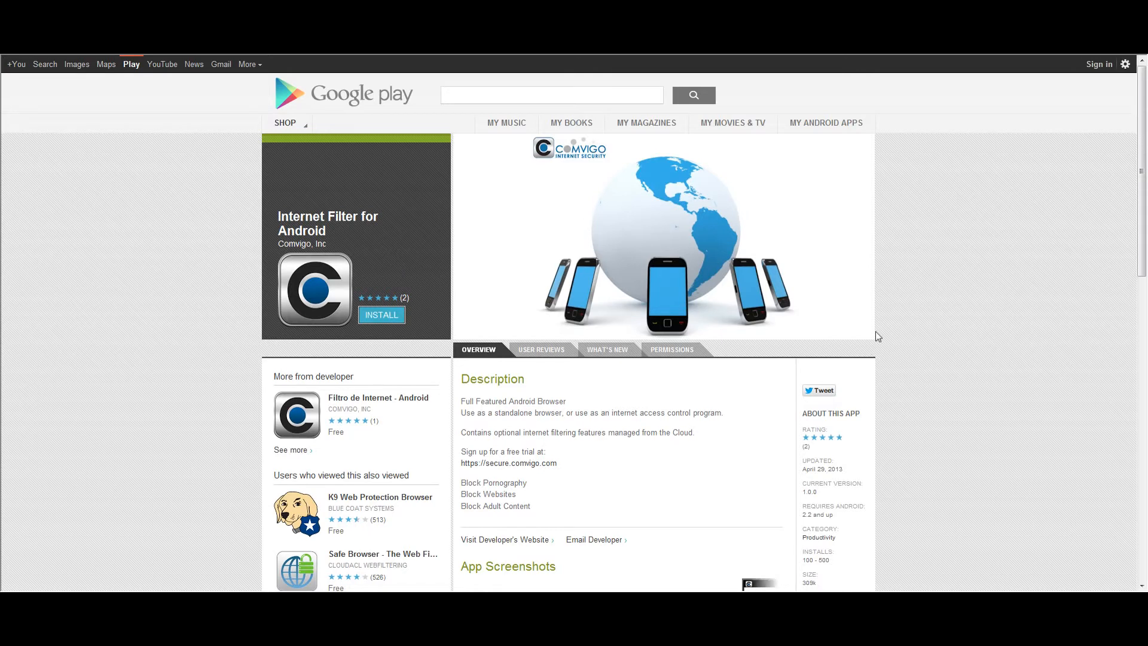
{"action": "mouse_move", "coordinate": [855, 331]}
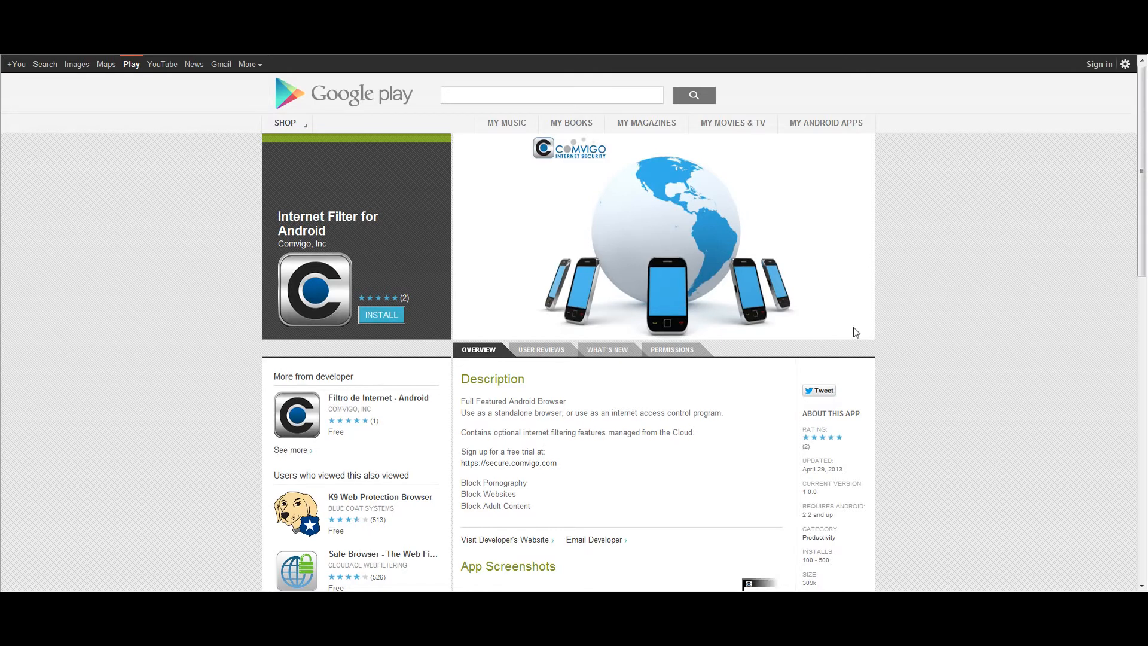
{"action": "scroll", "scroll_direction": "down", "scroll_amount": 3}
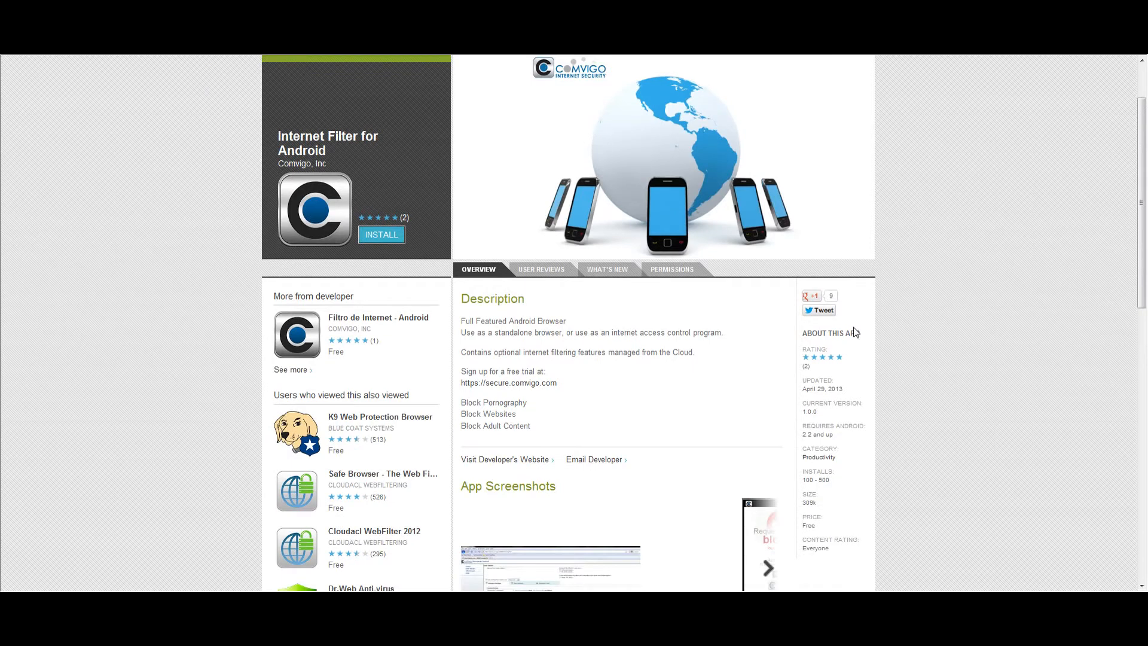
{"action": "scroll", "scroll_direction": "down", "scroll_amount": 3}
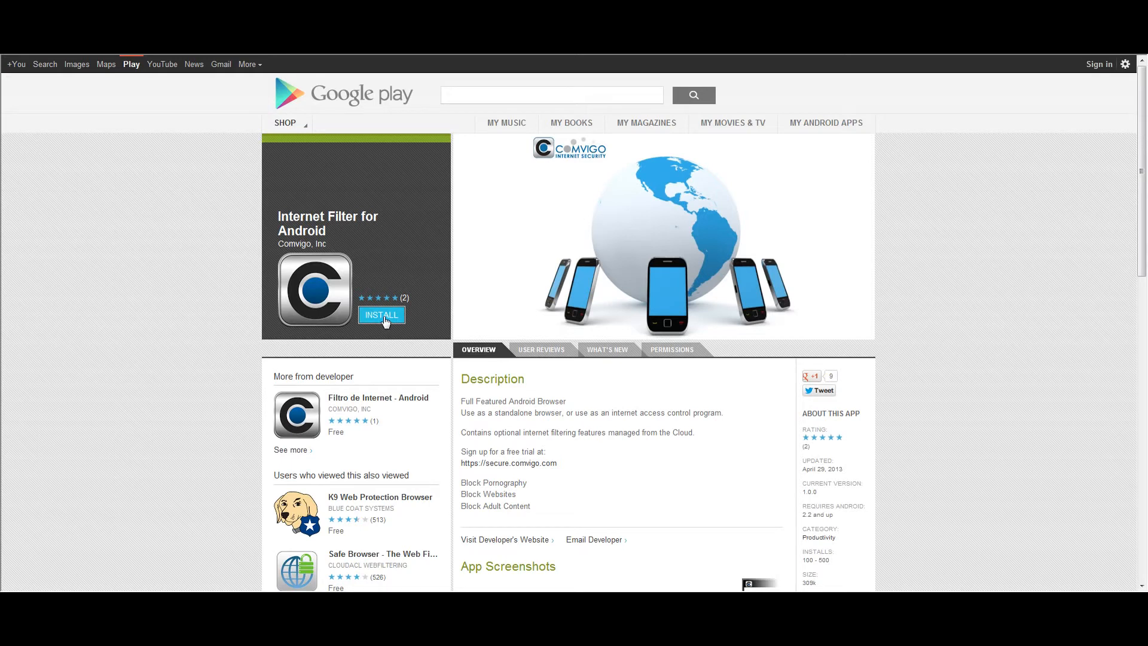
{"action": "left_click", "coordinate": [380, 314]}
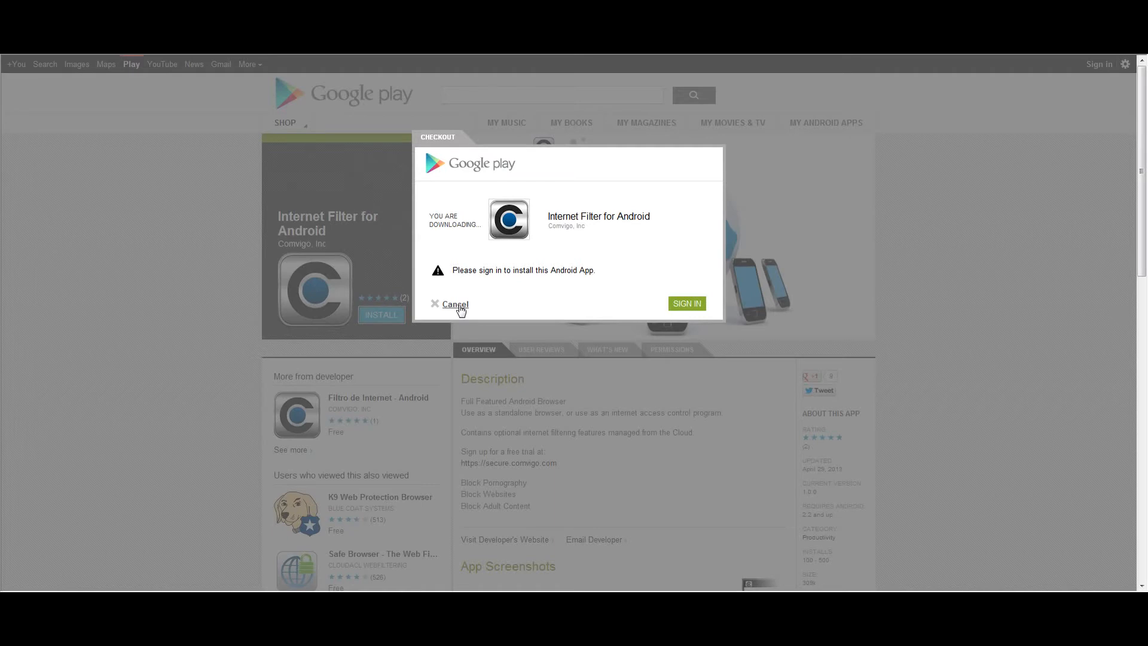
{"action": "left_click", "coordinate": [455, 303]}
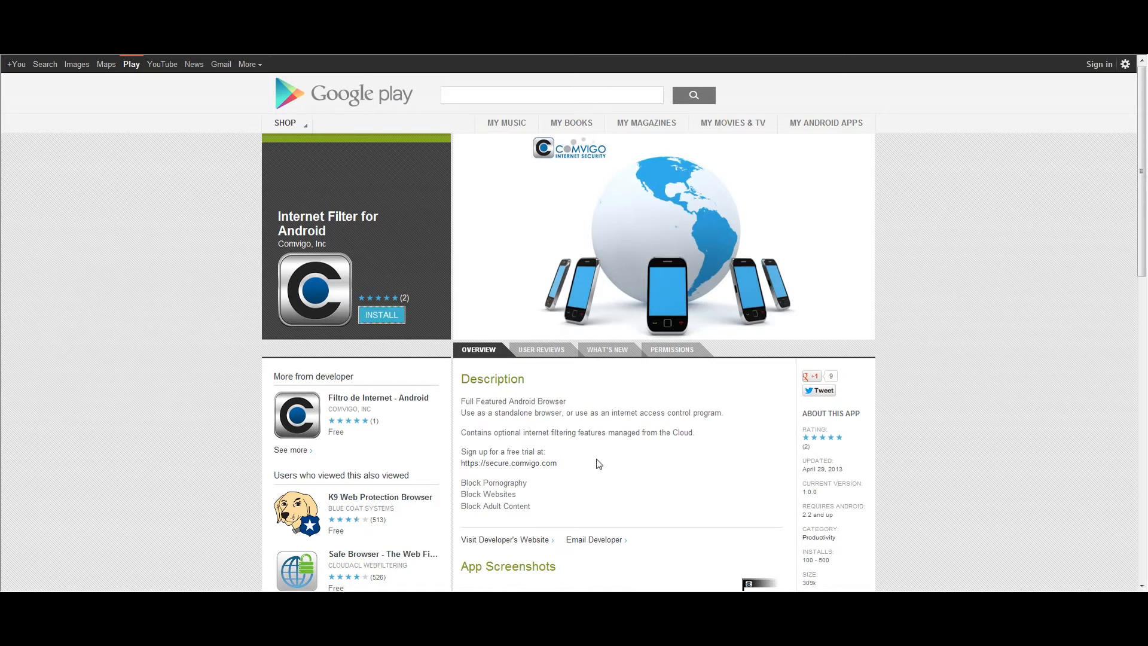
{"action": "scroll", "scroll_direction": "down", "scroll_amount": 3}
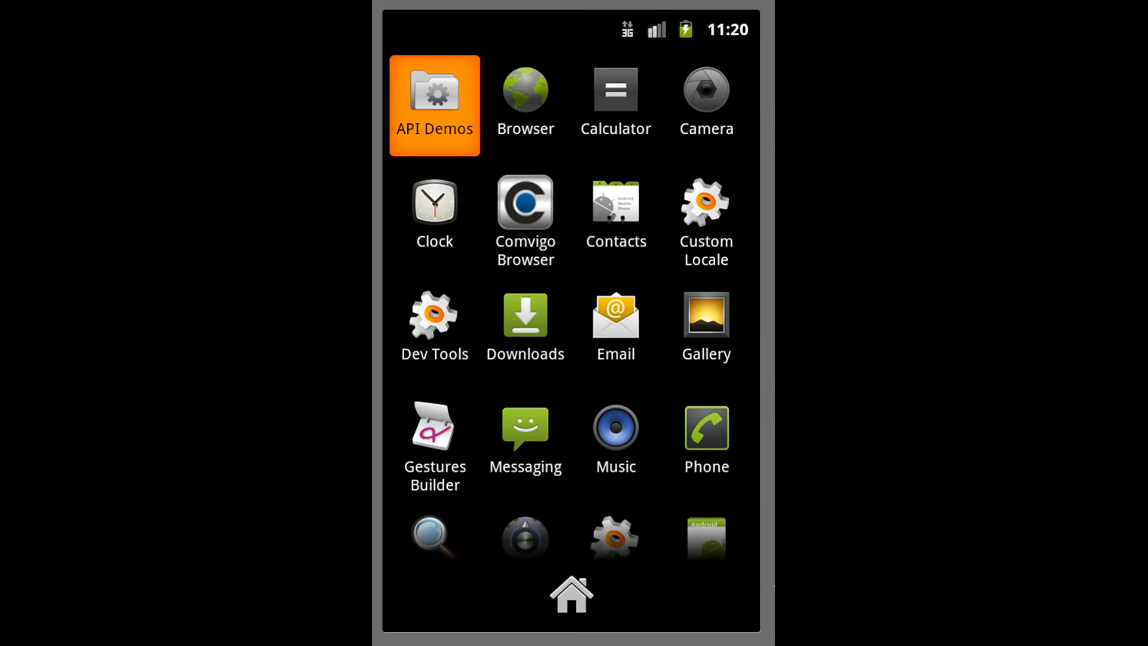
{"action": "mouse_move", "coordinate": [738, 512]}
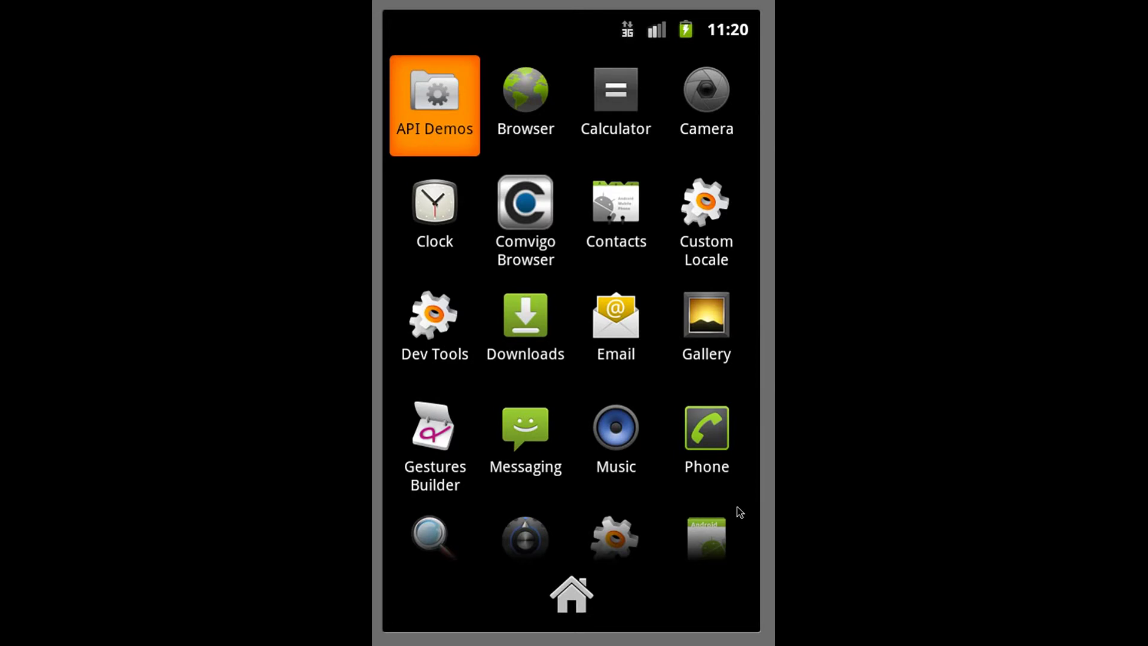
{"action": "mouse_move", "coordinate": [527, 218]}
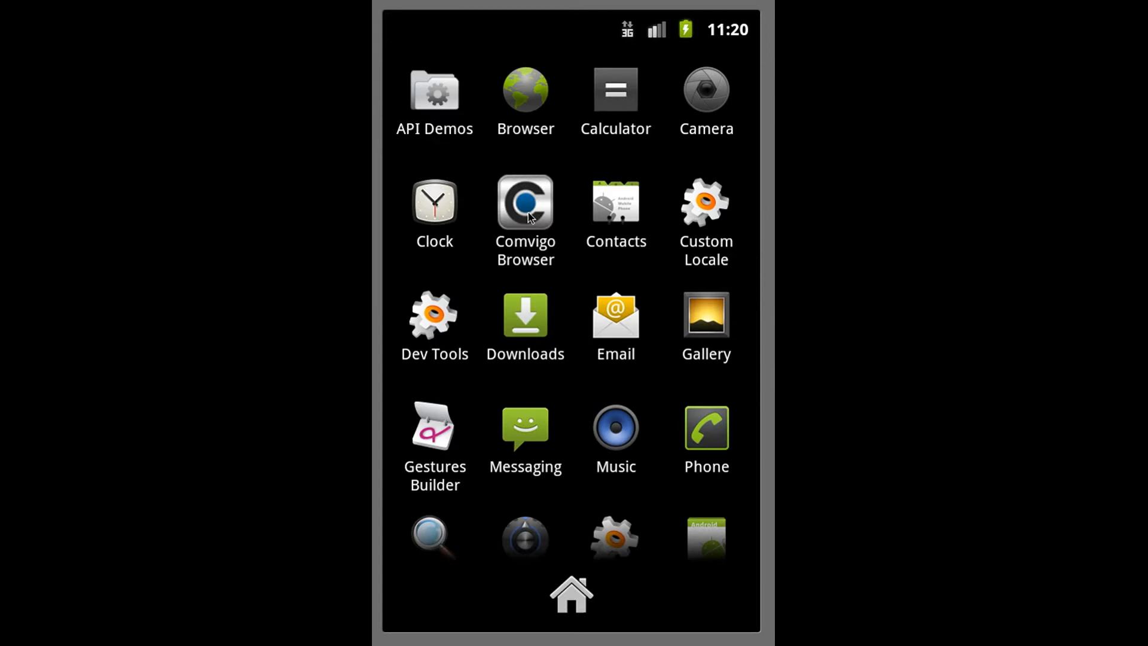
Step: Launch Comvigo Browser from the app drawer so its Welcome dialog appears
{"action": "left_click", "coordinate": [525, 202]}
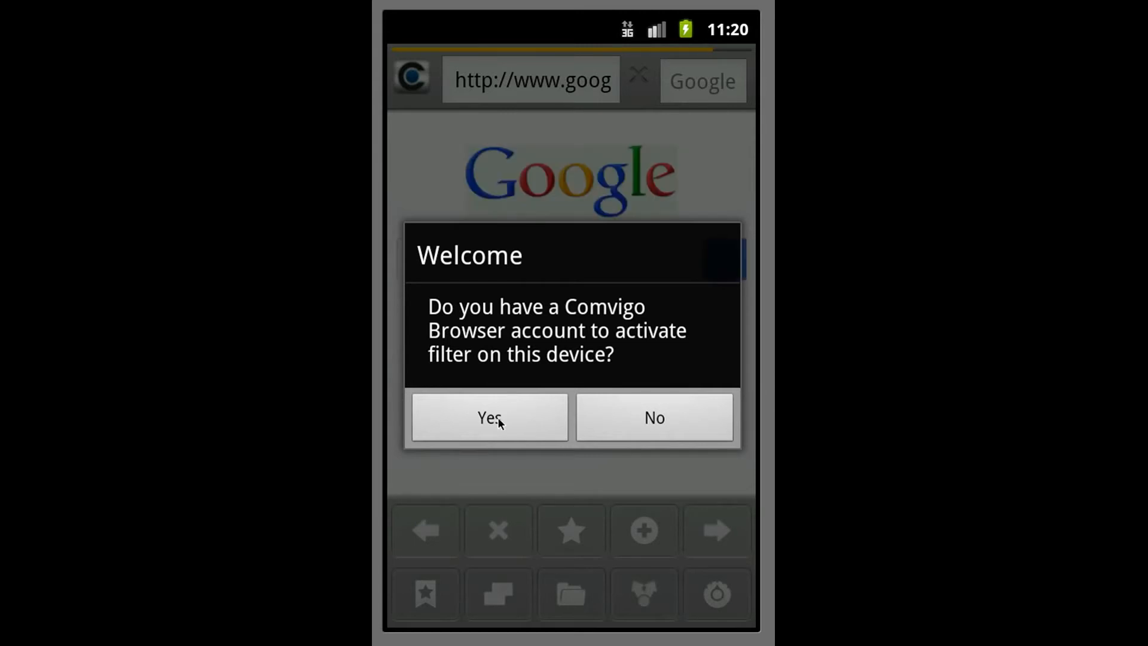
{"action": "left_click", "coordinate": [488, 418]}
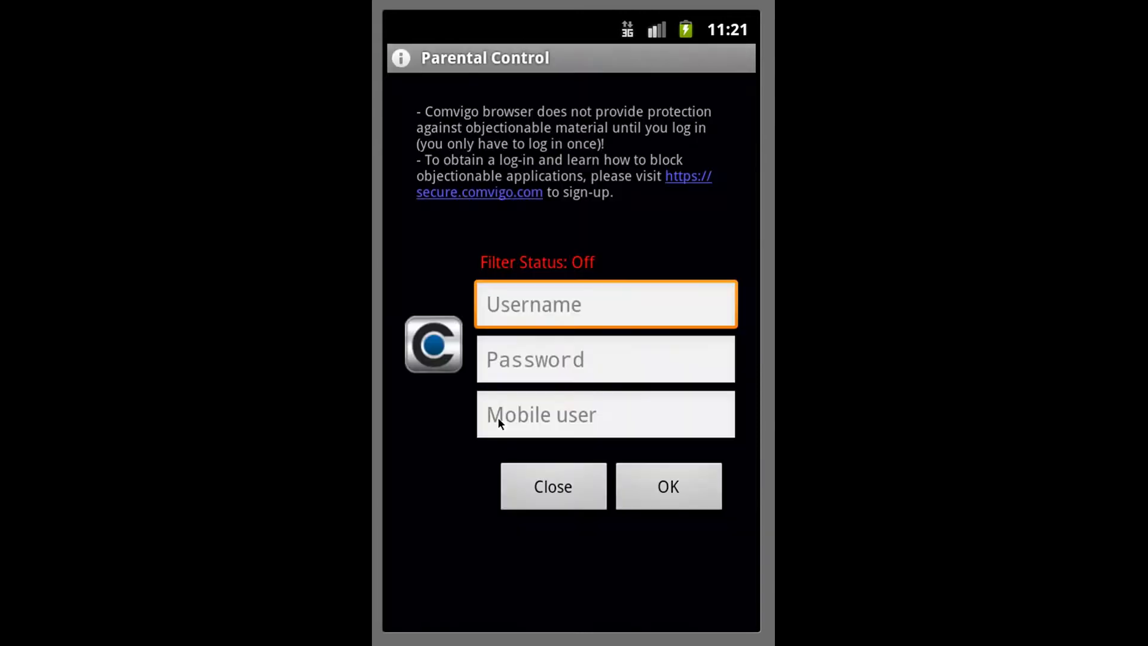
{"action": "left_click", "coordinate": [606, 304]}
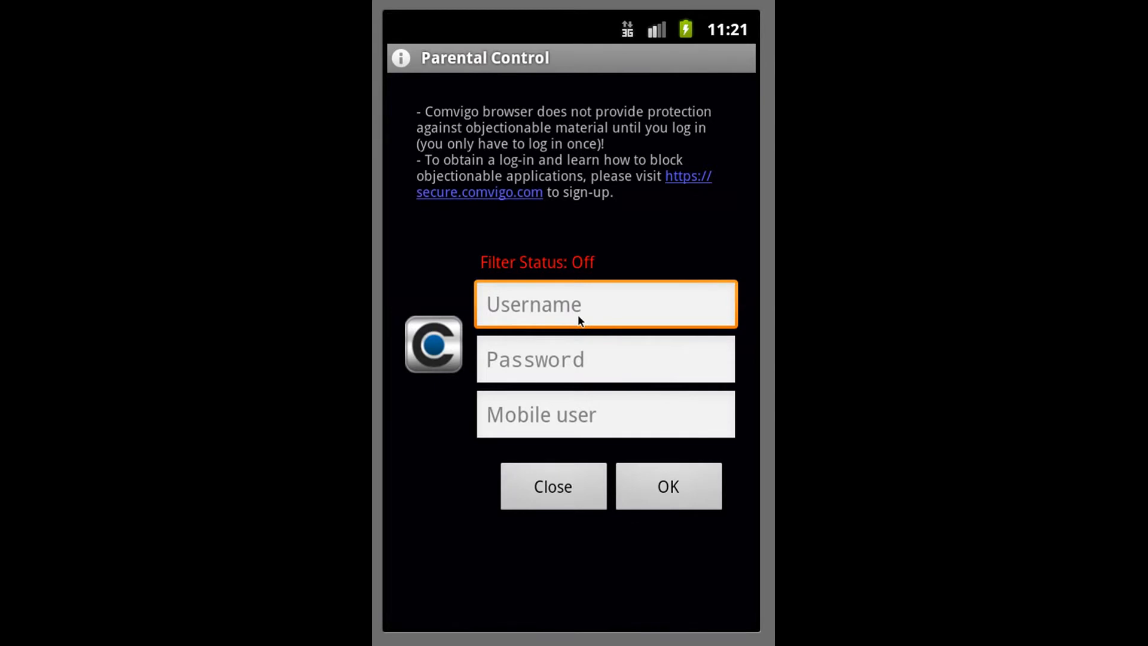
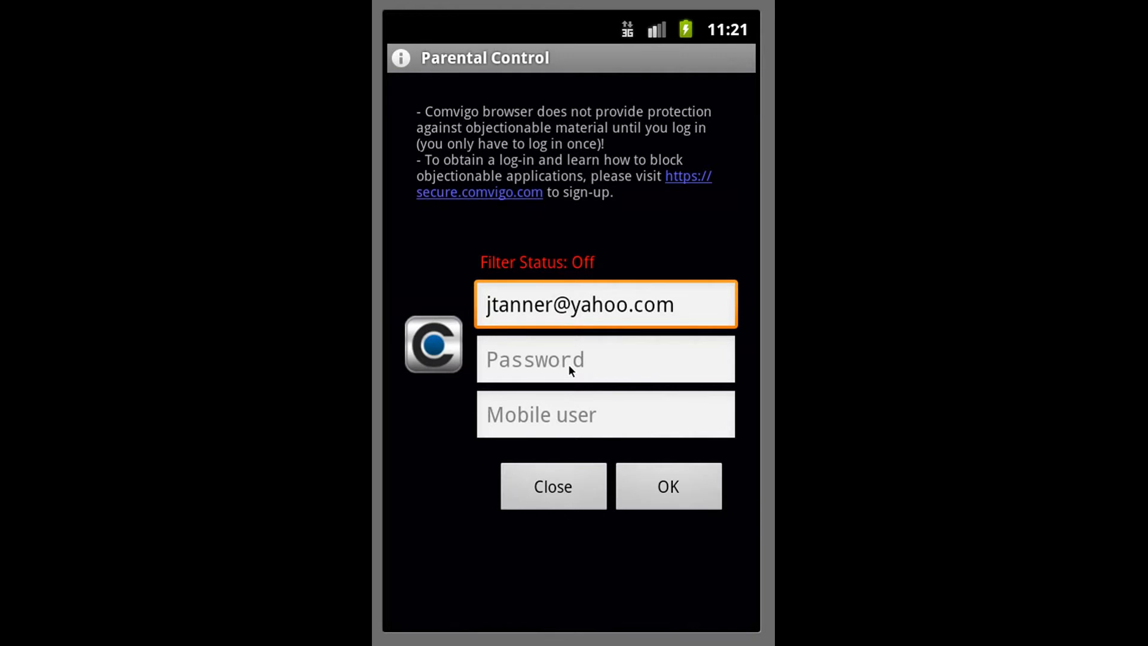
Step: Enter the password and mobile user DemoUser, correct the username and submit with OK
{"action": "left_click", "coordinate": [605, 360]}
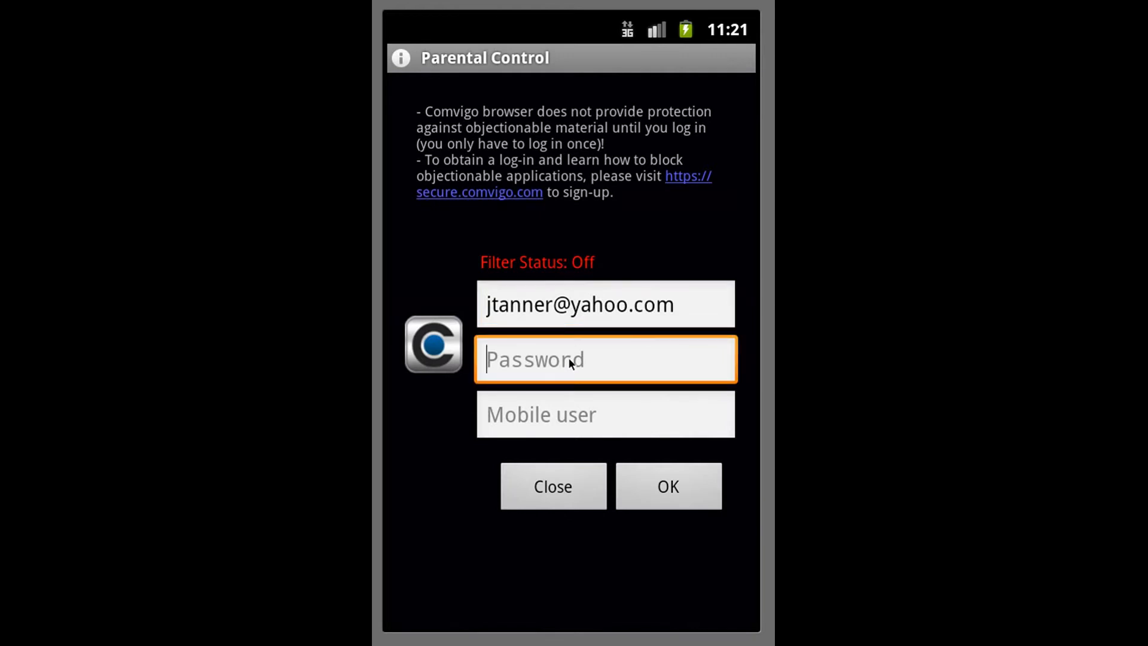
{"action": "mouse_move", "coordinate": [578, 422]}
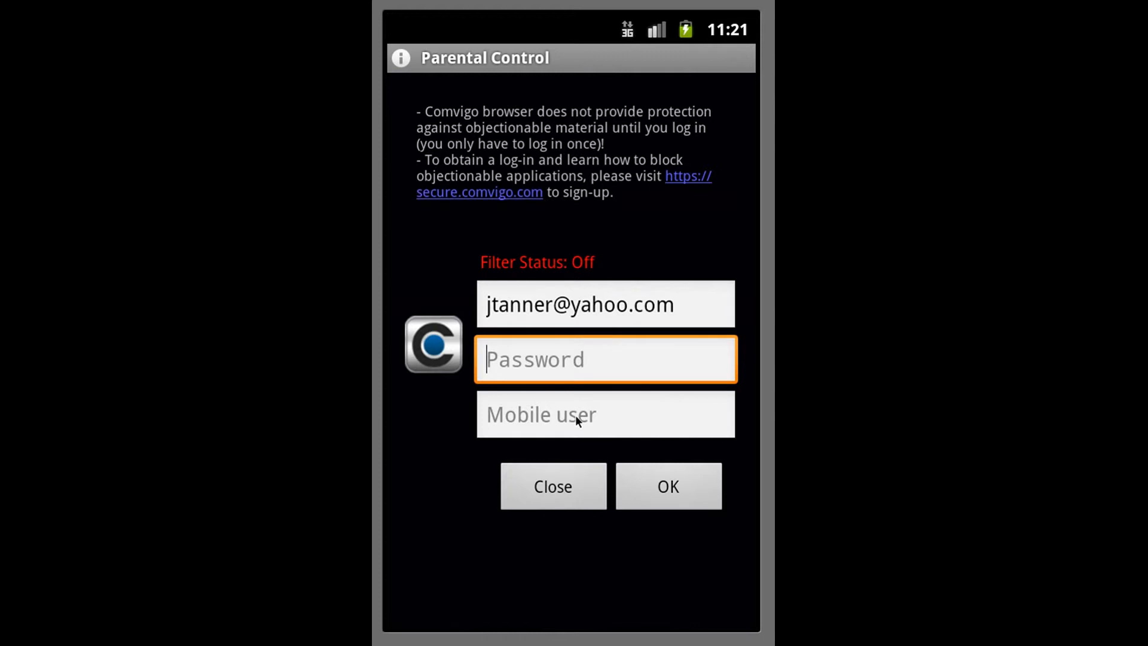
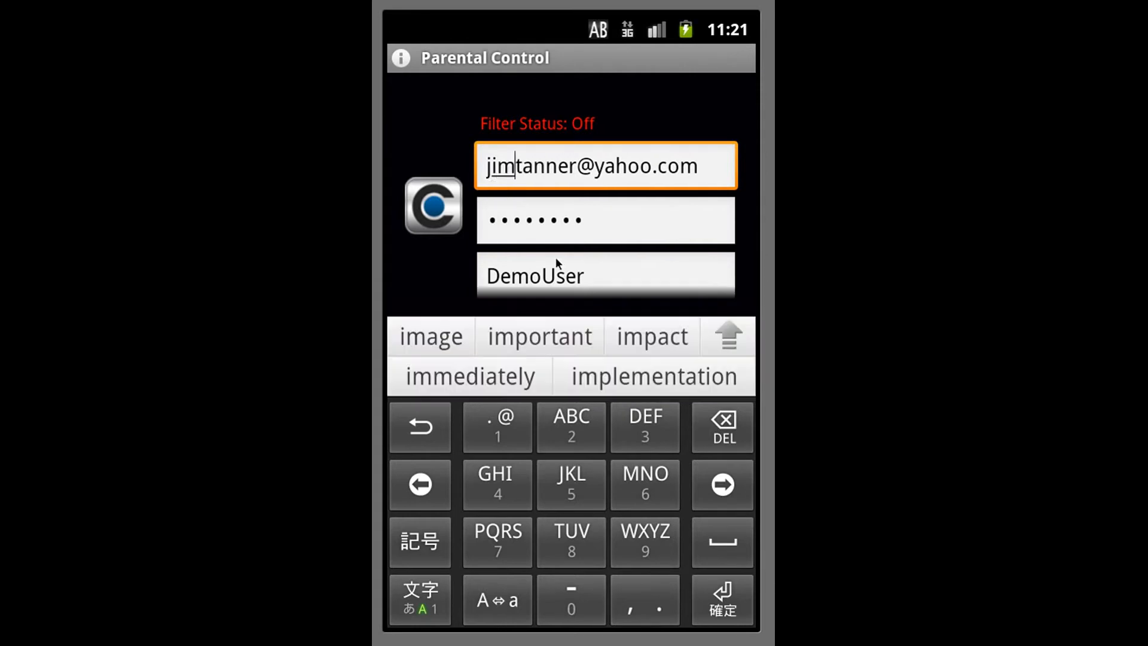
{"action": "left_click", "coordinate": [605, 275]}
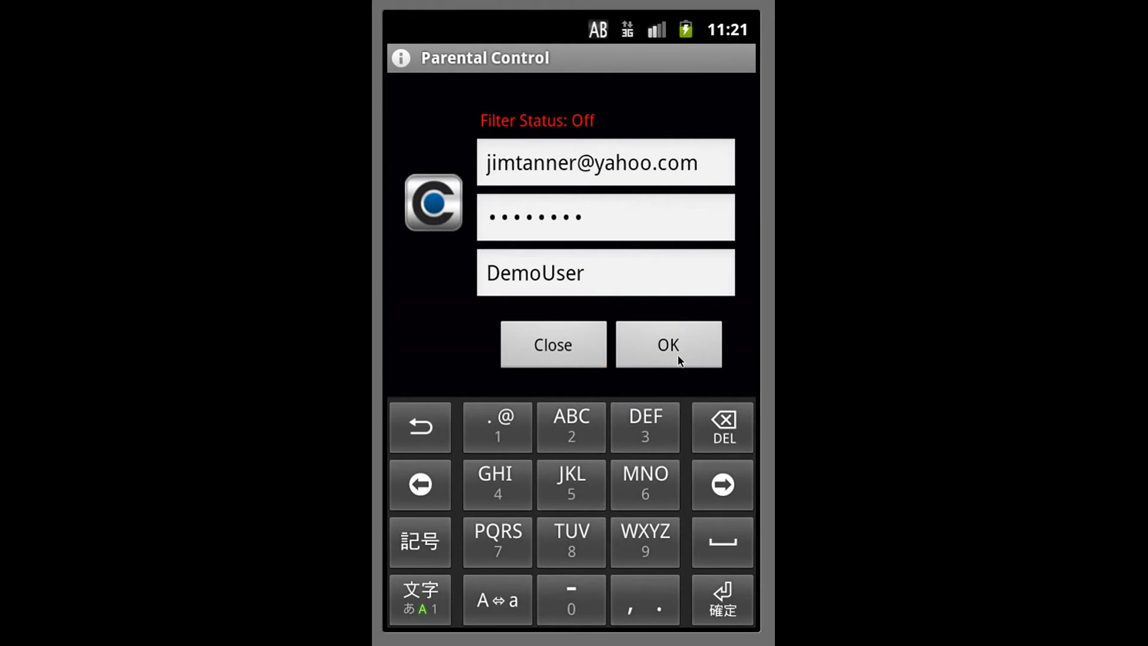
{"action": "left_click", "coordinate": [668, 344]}
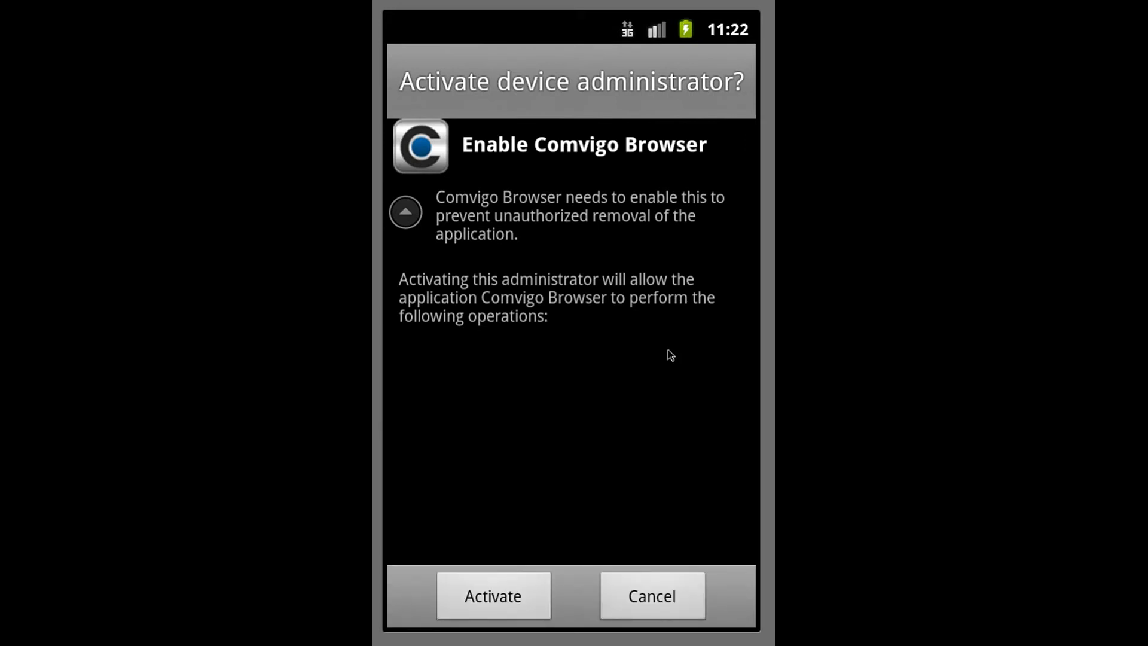
{"action": "mouse_move", "coordinate": [674, 350]}
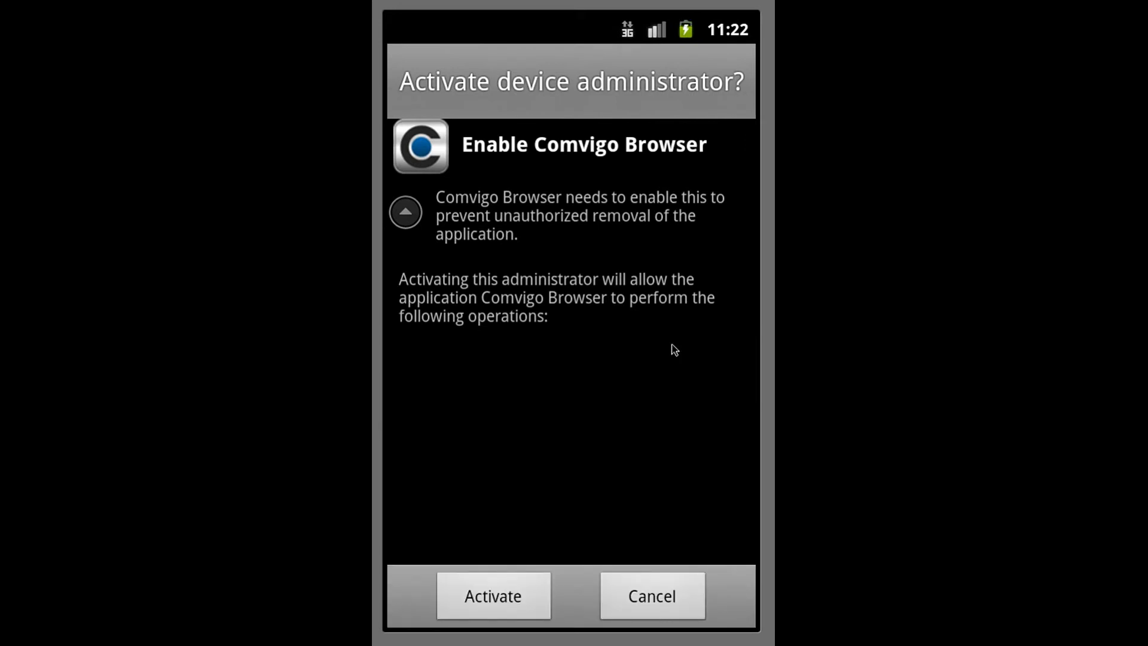
{"action": "mouse_move", "coordinate": [593, 372]}
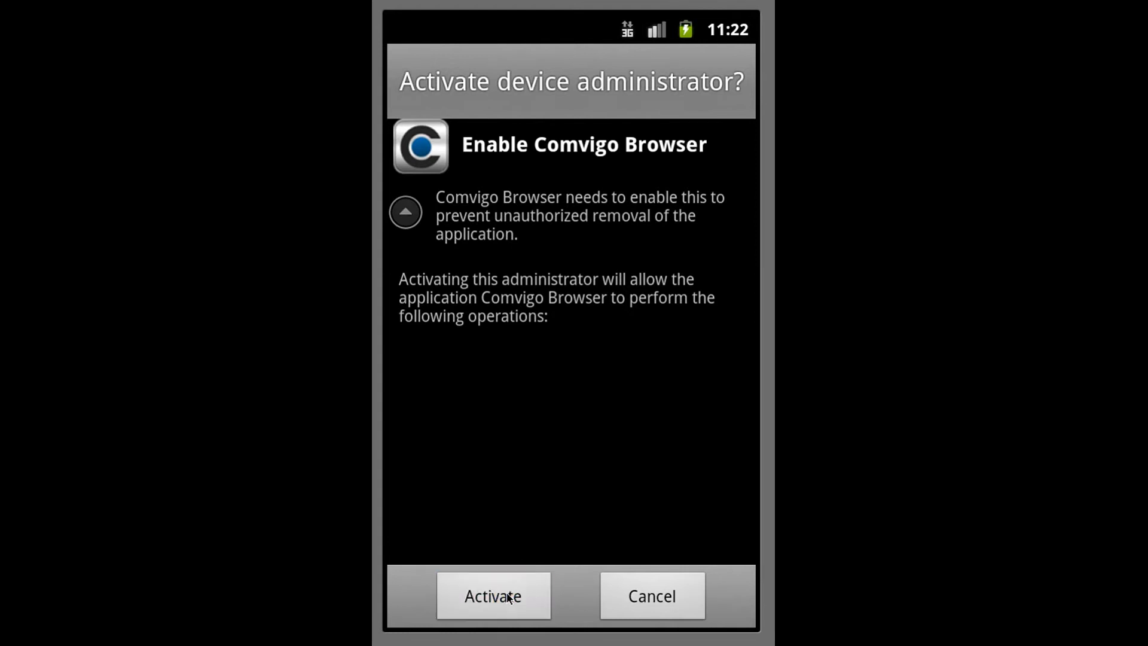
Step: Activate Comvigo Browser as device administrator and show its per-application lock list
{"action": "left_click", "coordinate": [492, 595]}
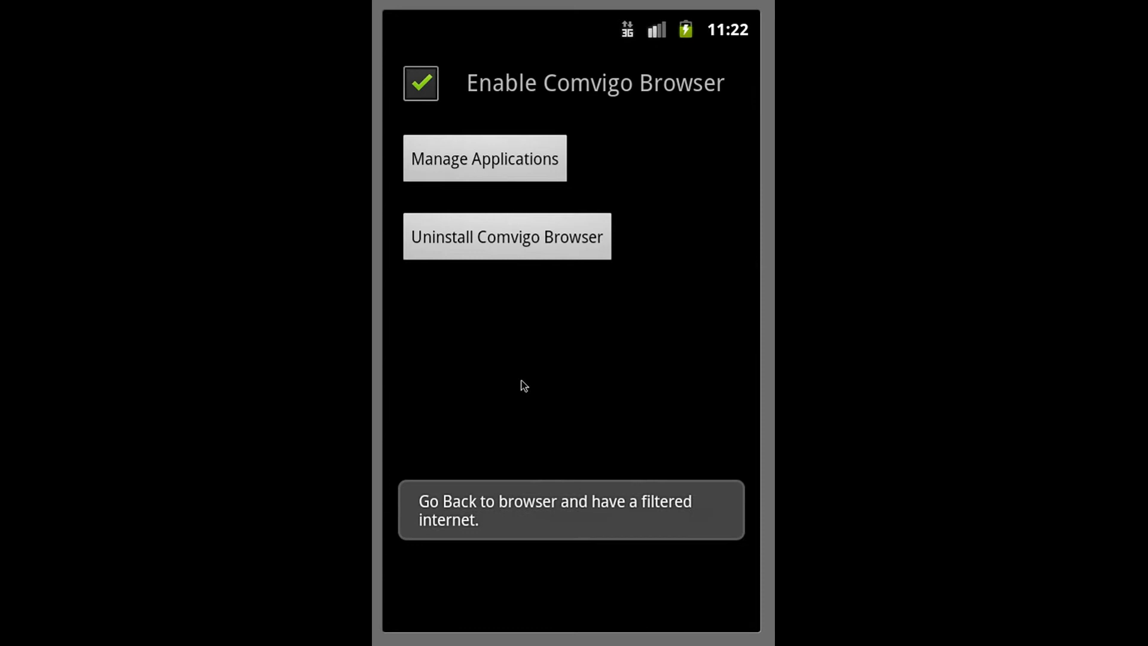
{"action": "mouse_move", "coordinate": [541, 233]}
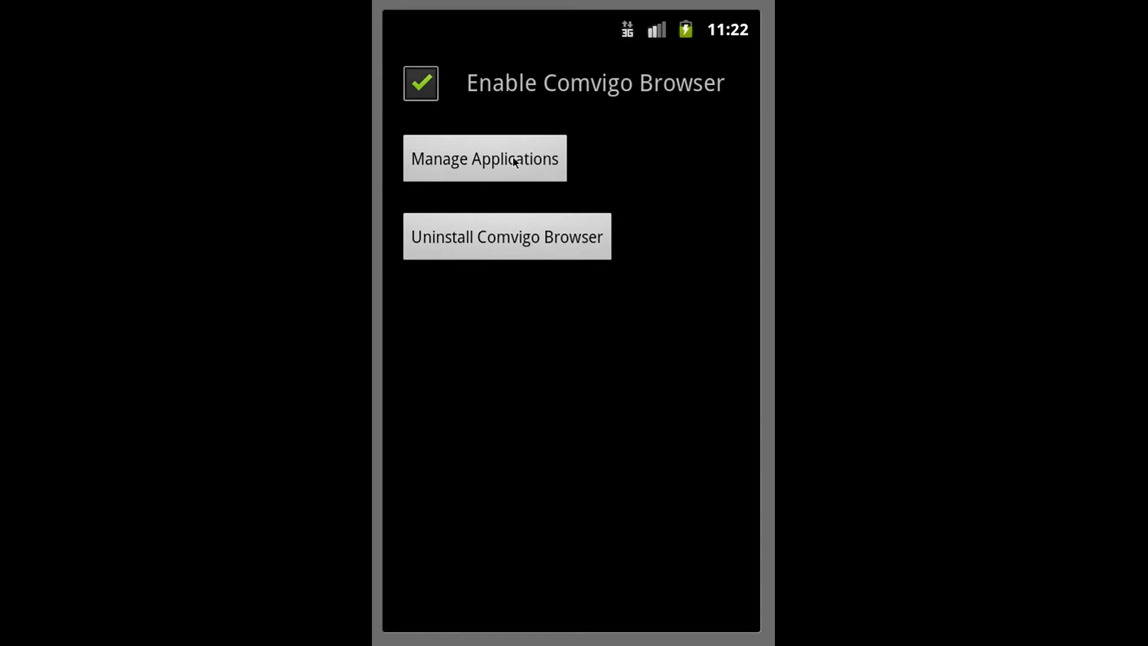
{"action": "left_click", "coordinate": [509, 159]}
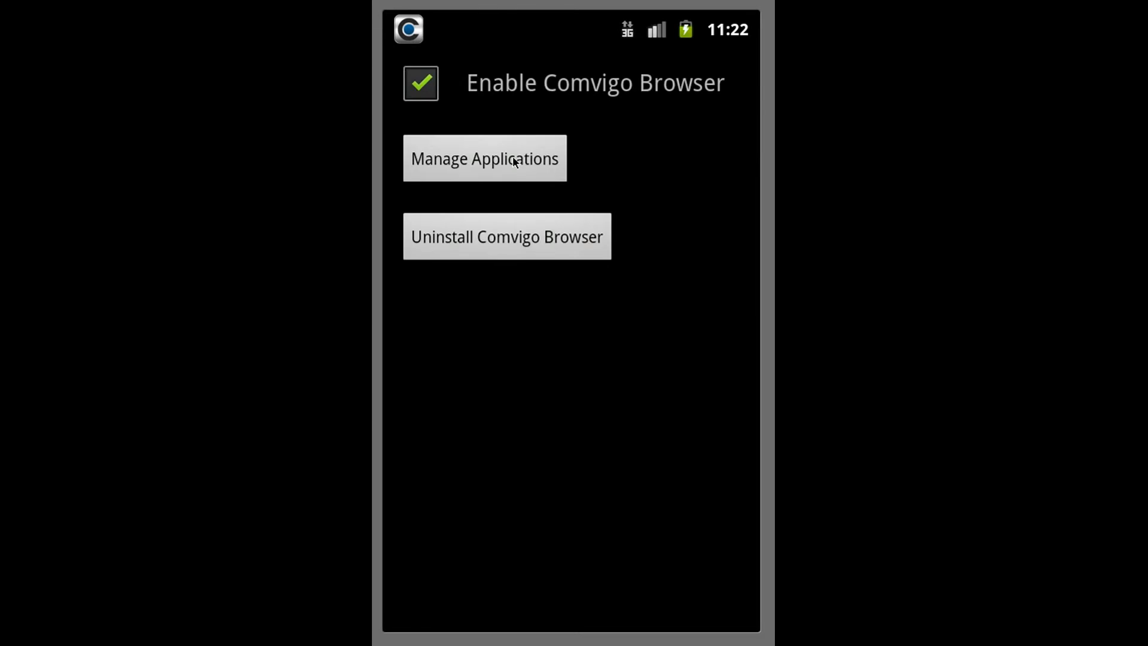
{"action": "left_click", "coordinate": [484, 158]}
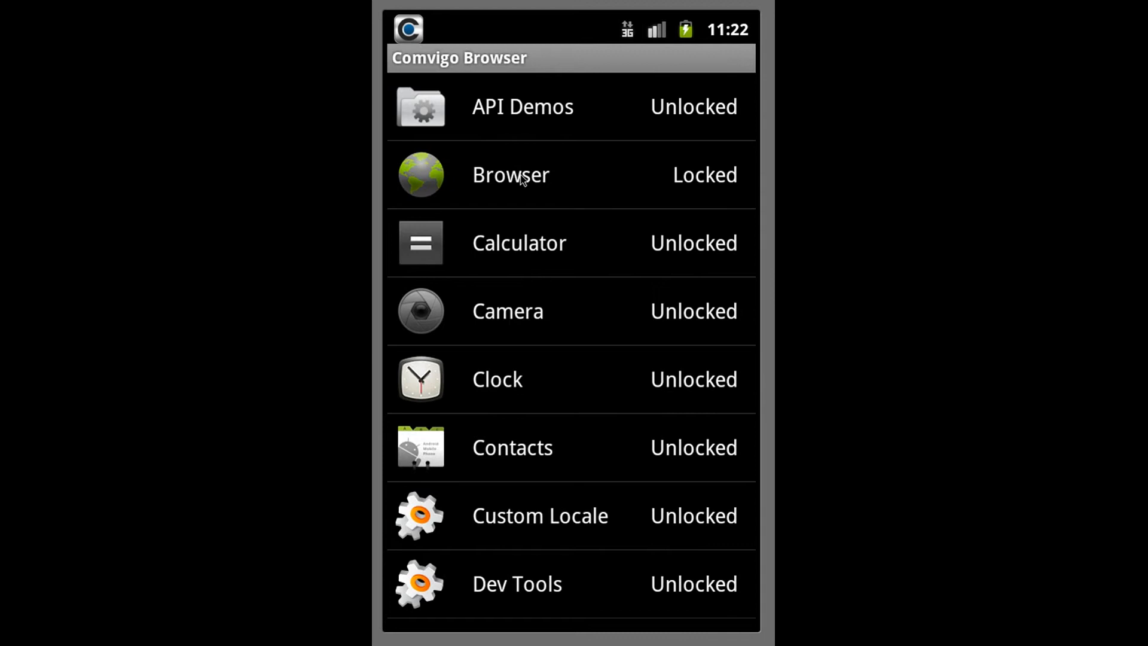
{"action": "mouse_move", "coordinate": [617, 344]}
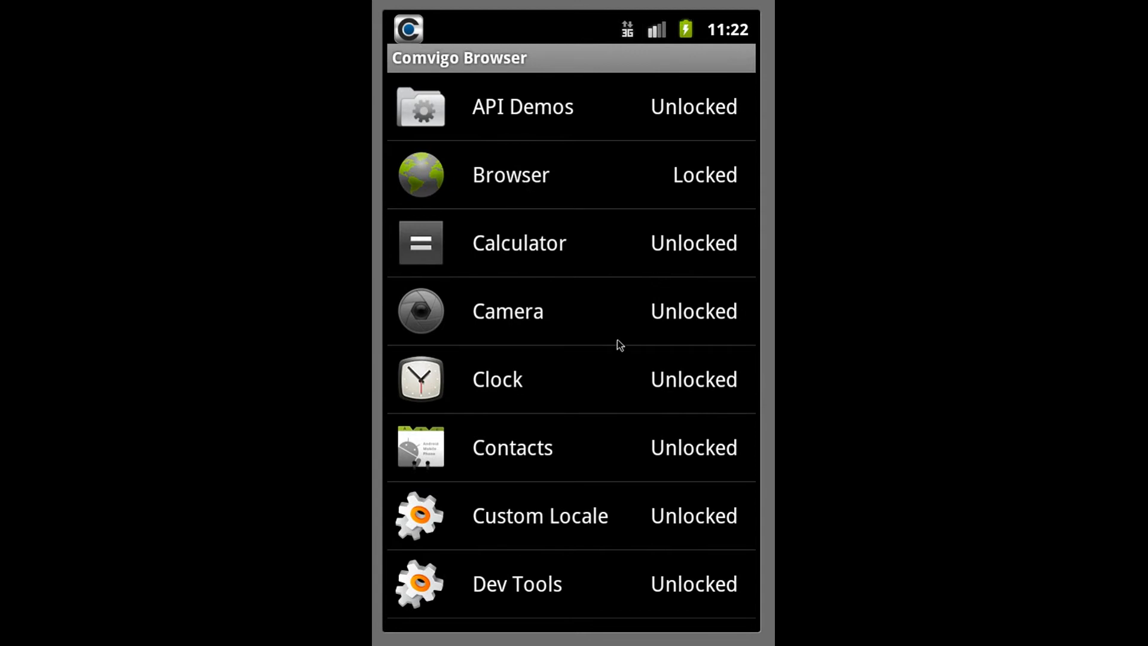
{"action": "mouse_move", "coordinate": [633, 237]}
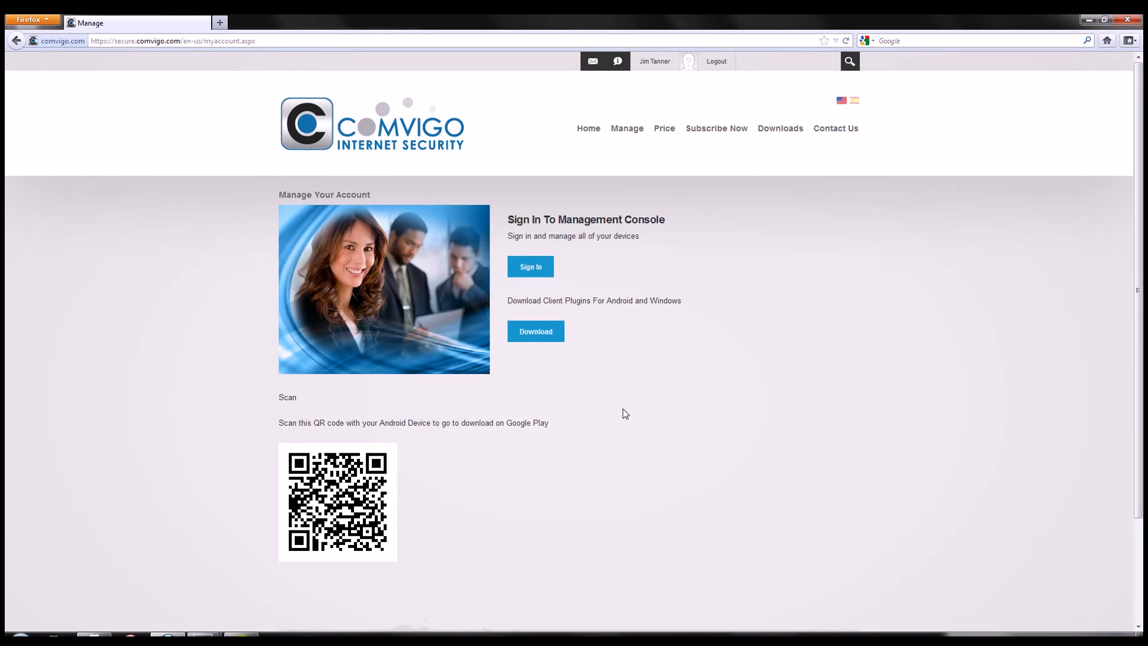
{"action": "mouse_move", "coordinate": [536, 272]}
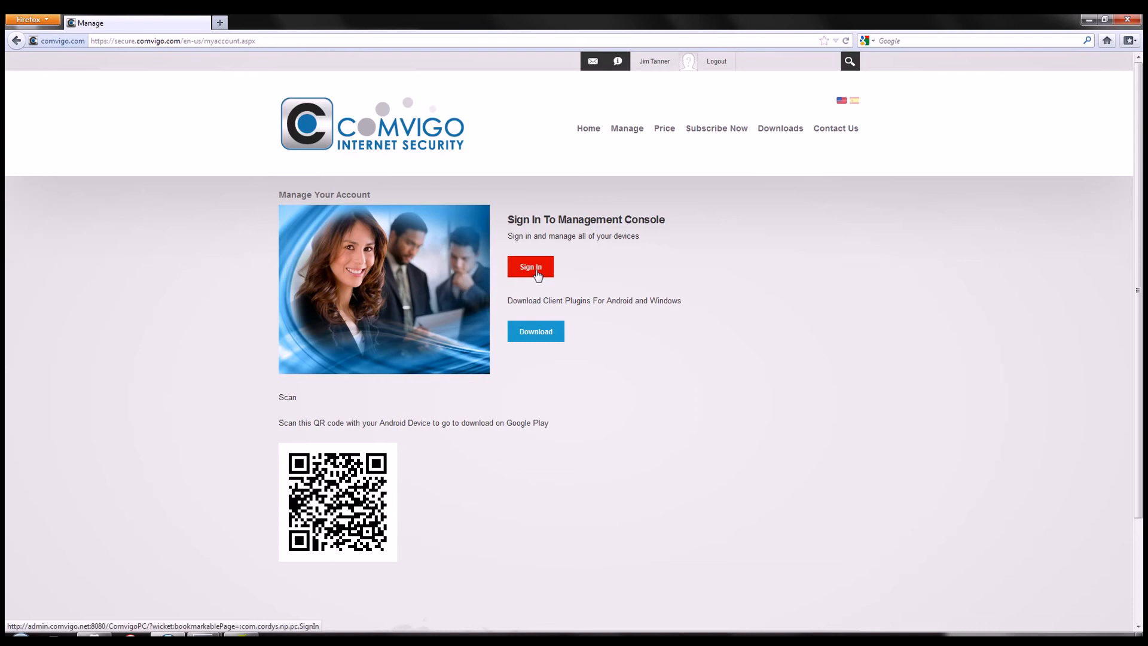
Step: Sign in to the management console with the corrected user name and password
{"action": "left_click", "coordinate": [531, 267]}
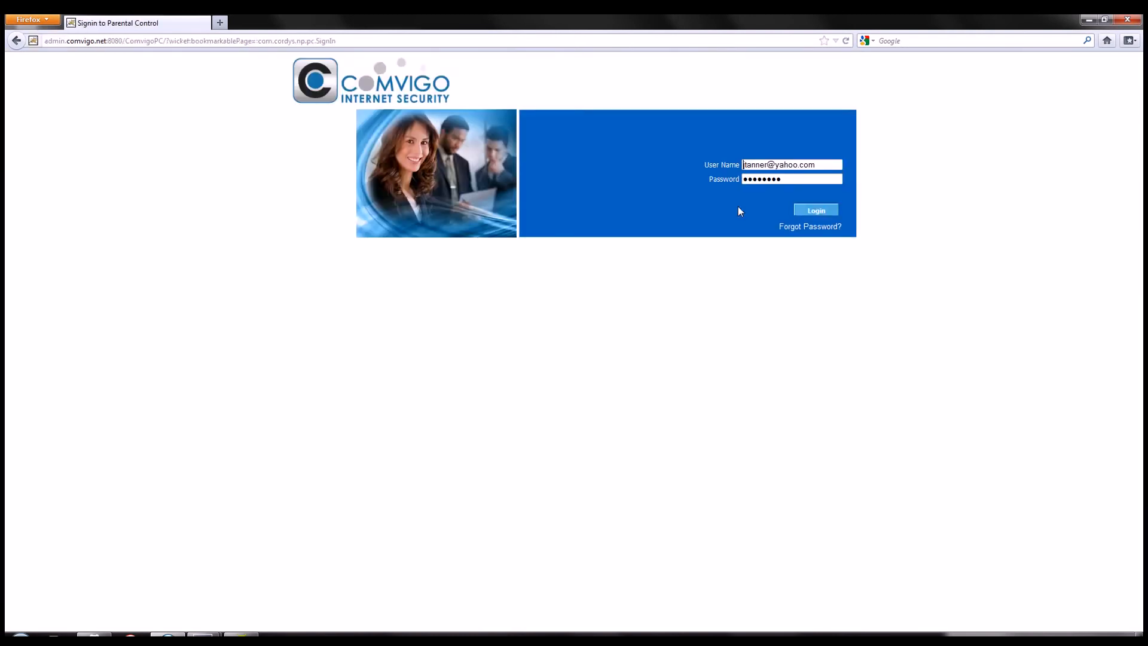
{"action": "left_click", "coordinate": [792, 164]}
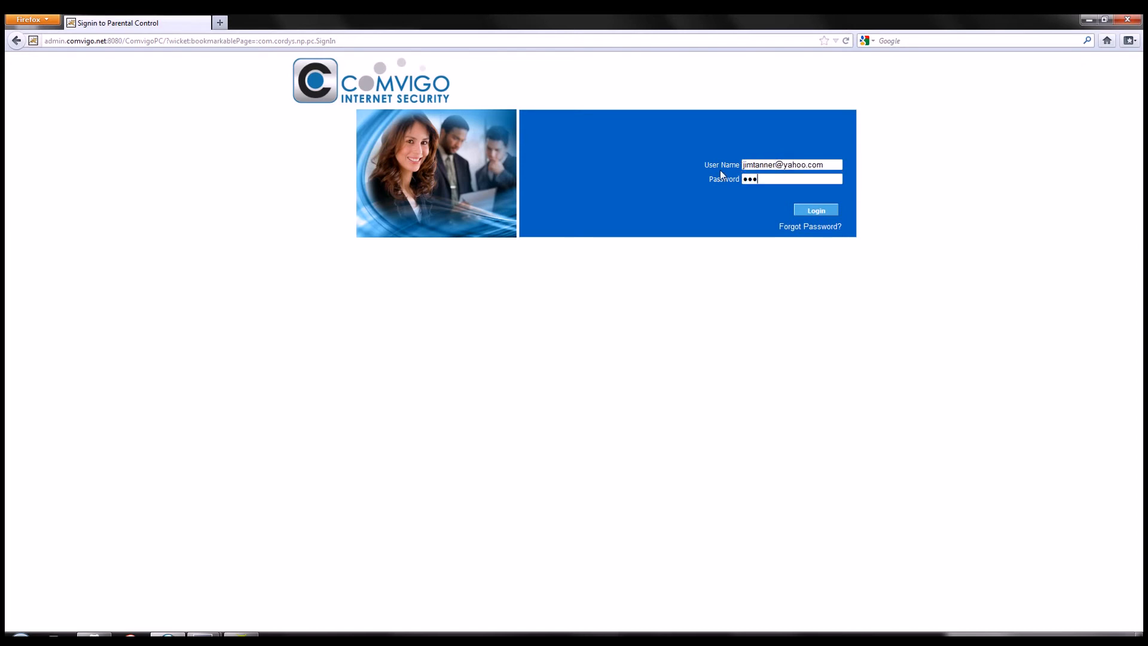
{"action": "left_click", "coordinate": [816, 209]}
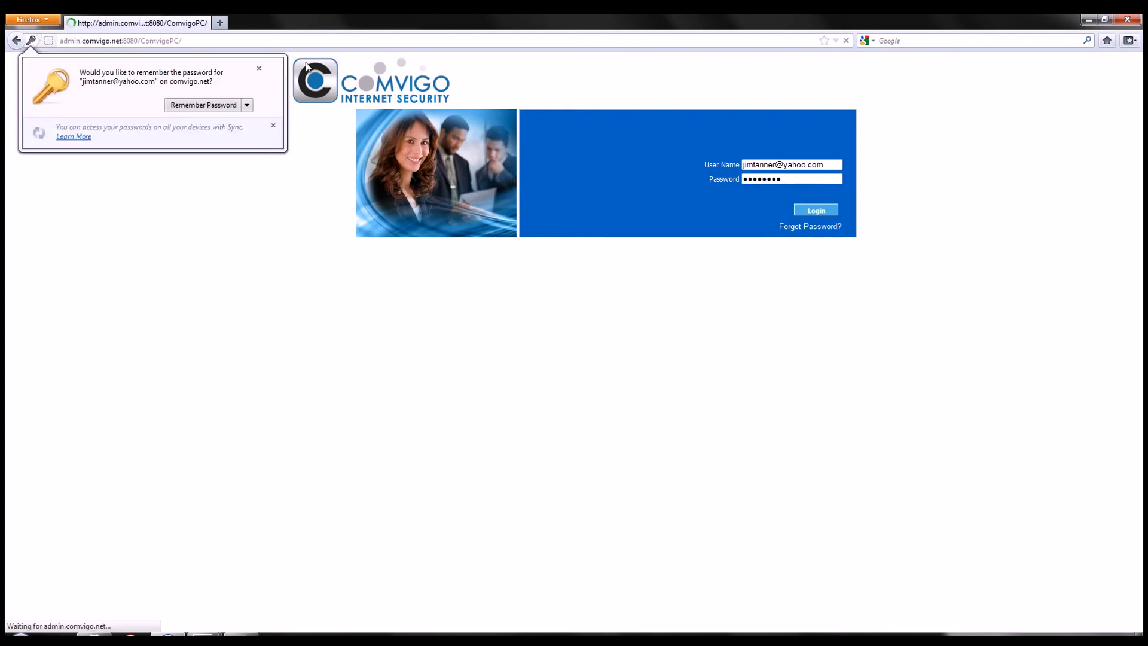
{"action": "left_click", "coordinate": [816, 209]}
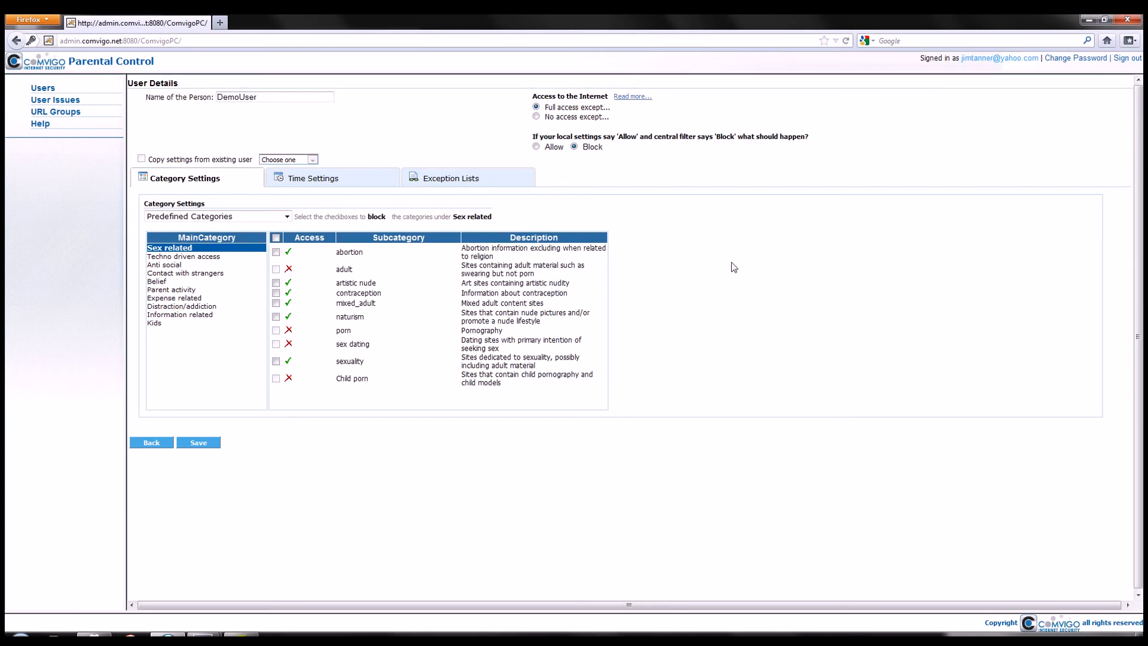
Step: Browse DemoUser's Techno, Belief, Distraction, Kids and Sex related subcategories, then move to Time Settings
{"action": "left_click", "coordinate": [273, 95]}
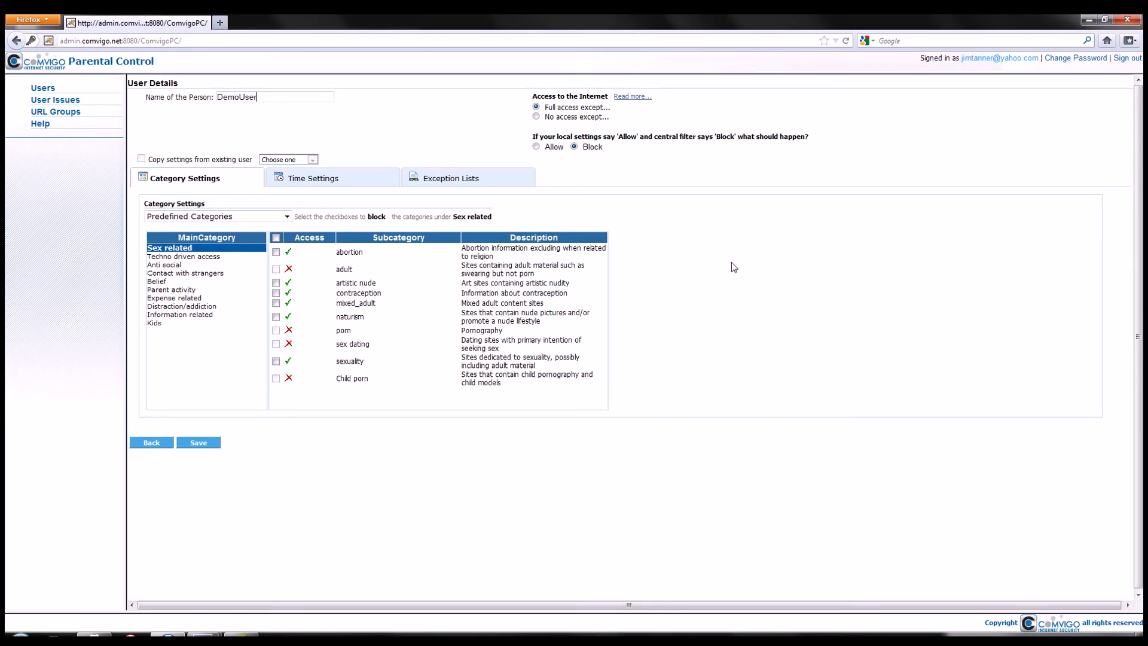
{"action": "mouse_move", "coordinate": [204, 265]}
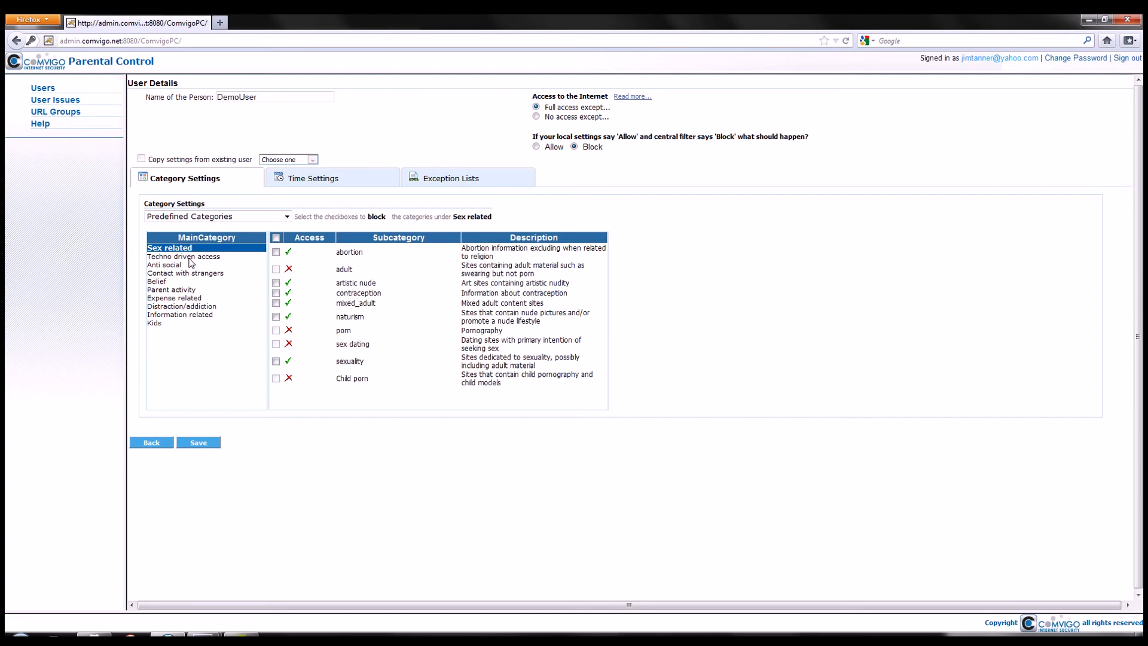
{"action": "left_click", "coordinate": [183, 256]}
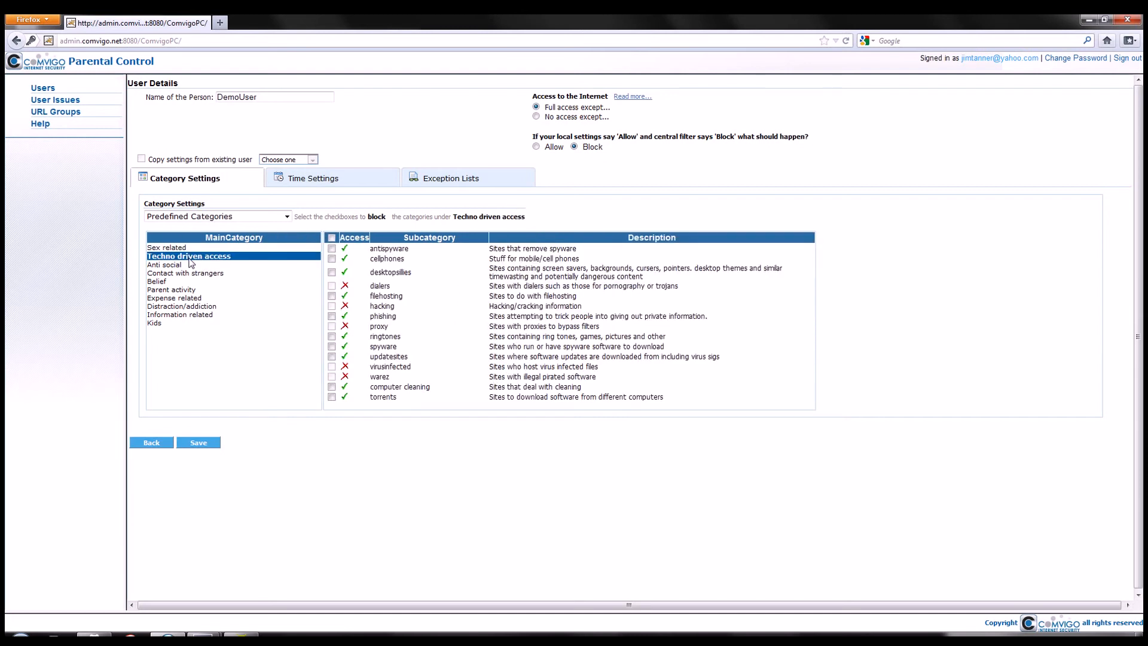
{"action": "mouse_move", "coordinate": [180, 266]}
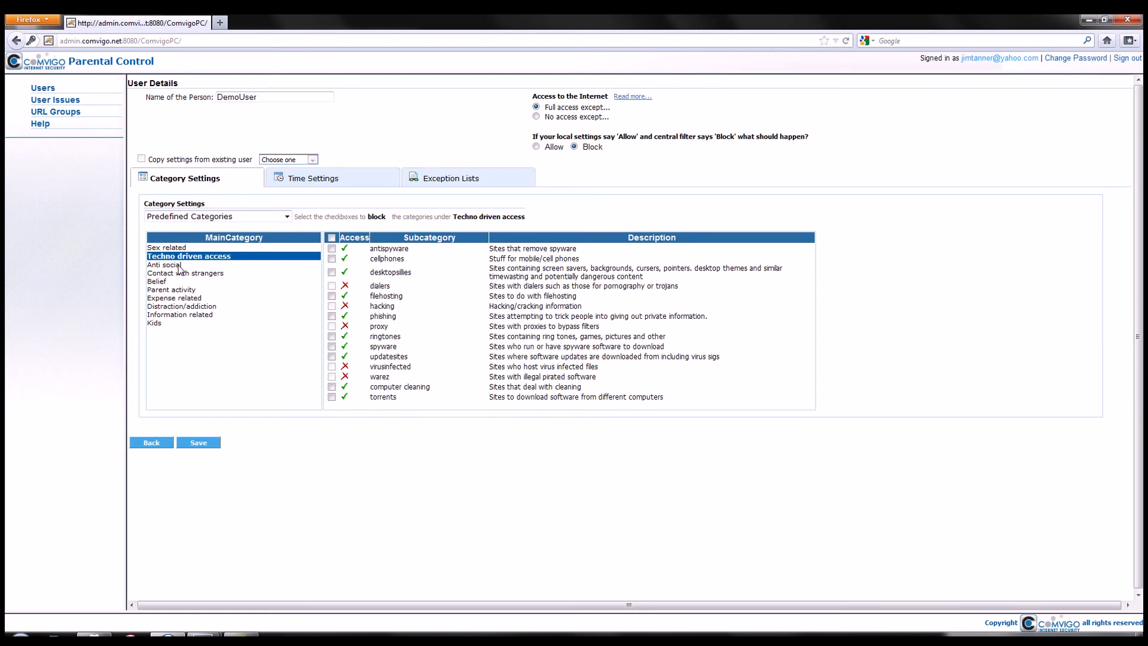
{"action": "left_click", "coordinate": [158, 280]}
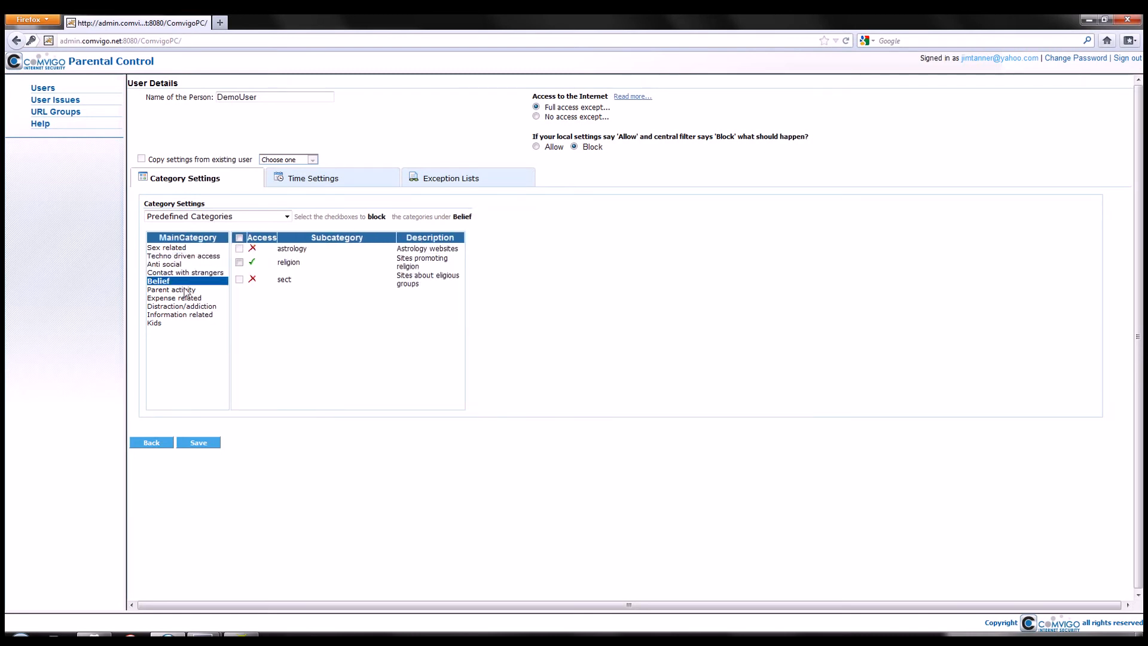
{"action": "left_click", "coordinate": [182, 306]}
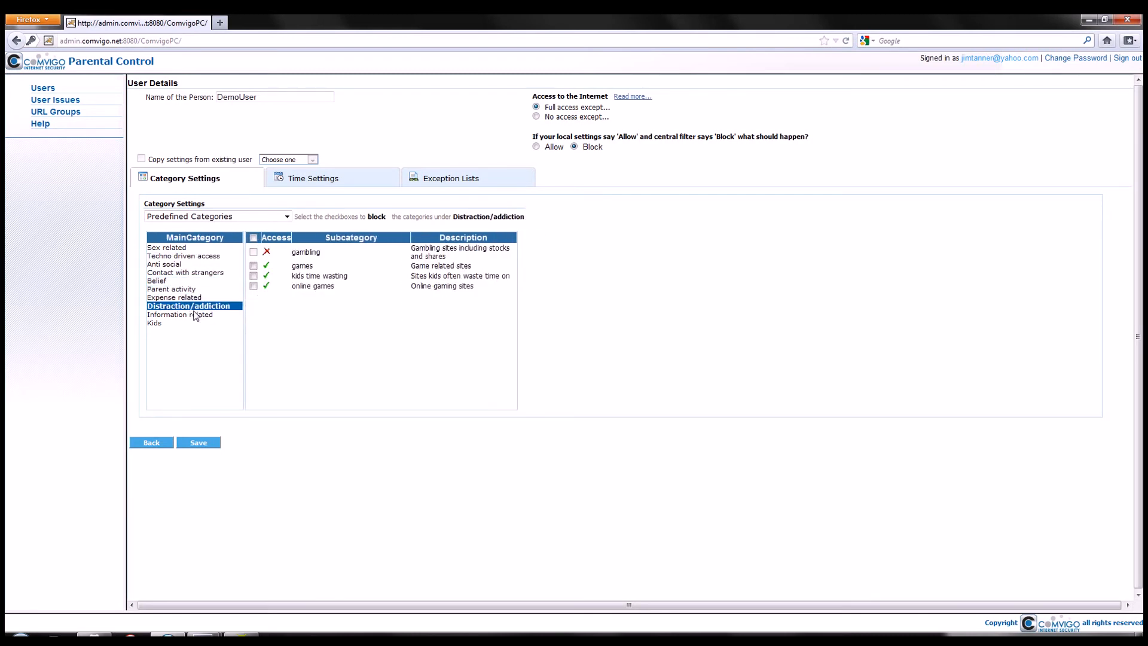
{"action": "left_click", "coordinate": [155, 322]}
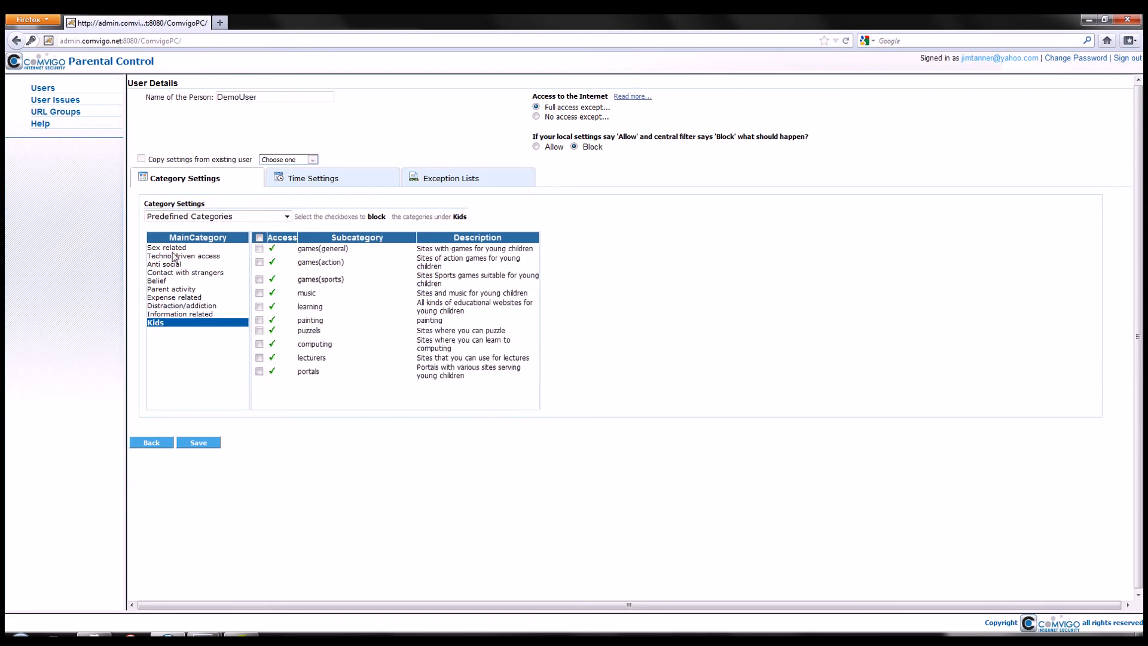
{"action": "left_click", "coordinate": [167, 246]}
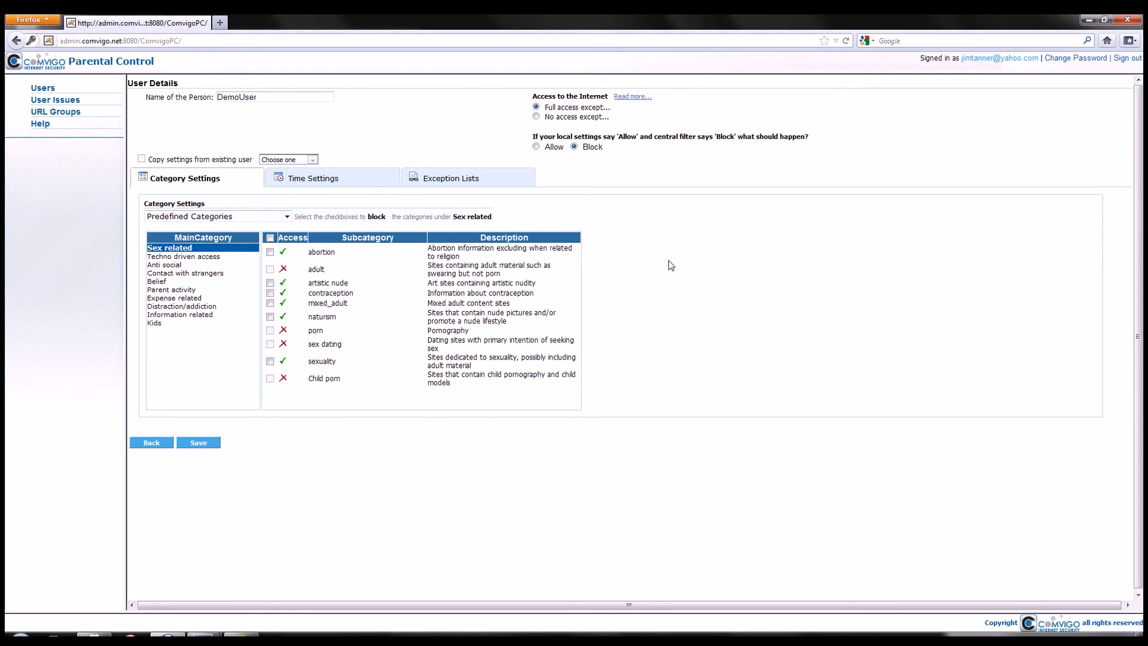
{"action": "mouse_move", "coordinate": [654, 246]}
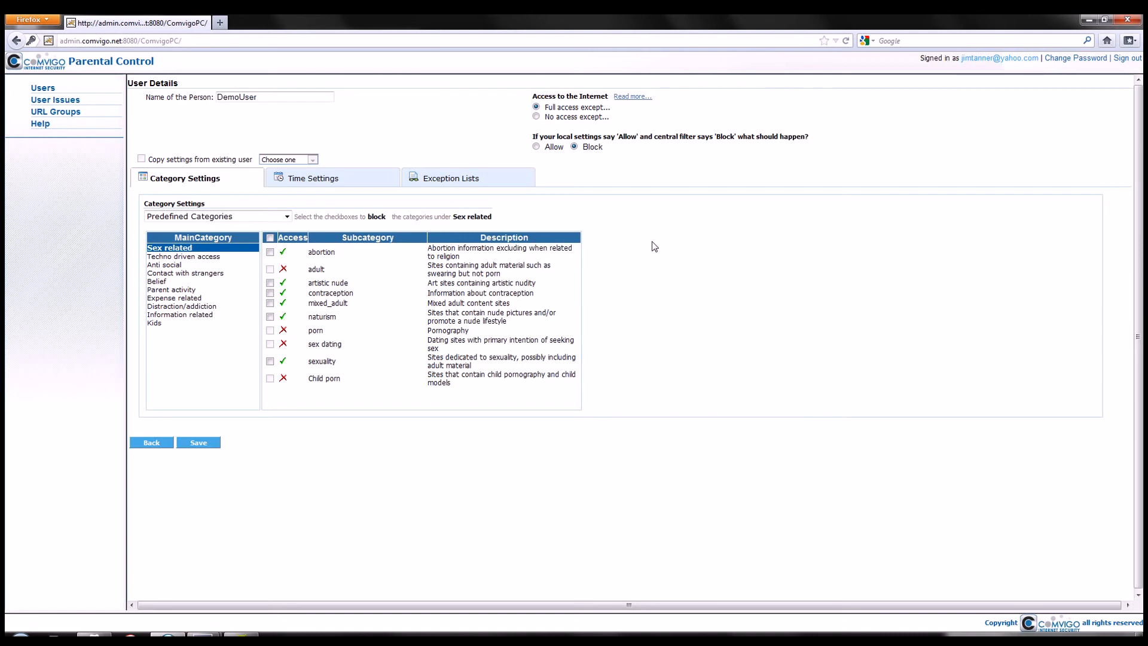
{"action": "mouse_move", "coordinate": [645, 244]}
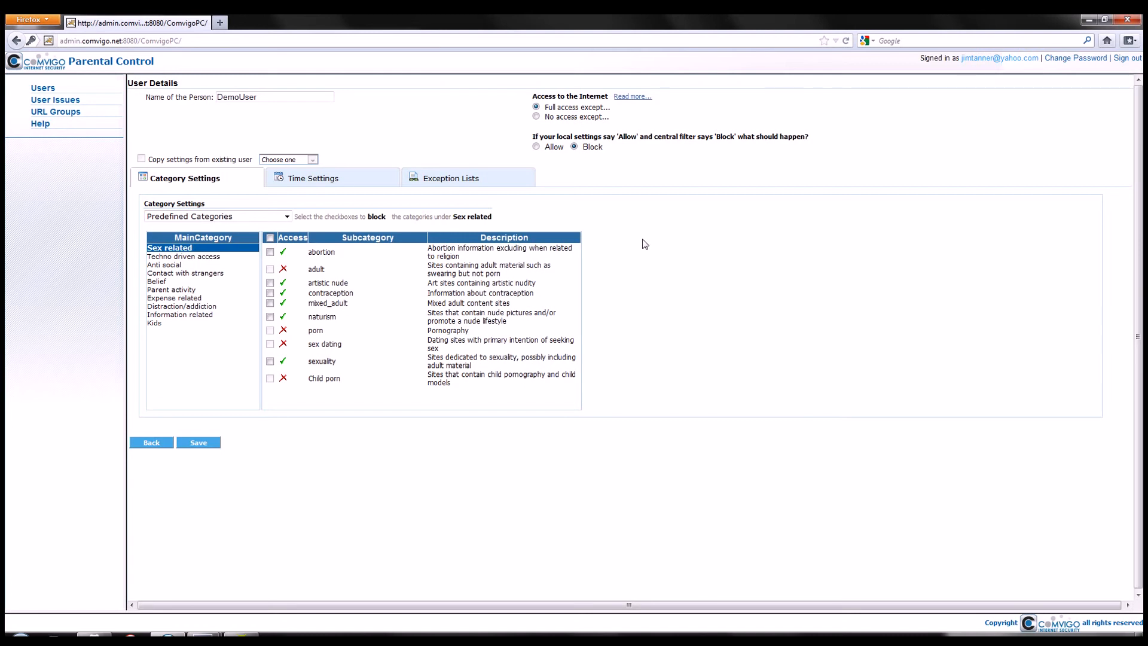
{"action": "left_click", "coordinate": [314, 177]}
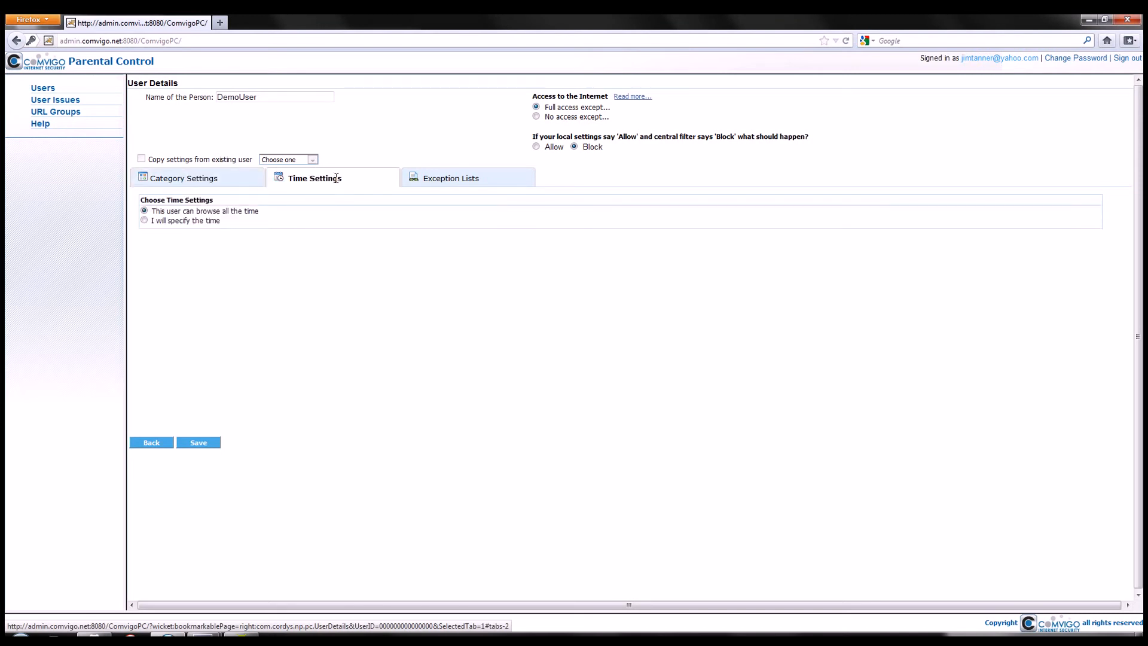
Step: Choose 'I will specify the time' for the schedule, then show DemoUser's empty exception list
{"action": "left_click", "coordinate": [143, 220]}
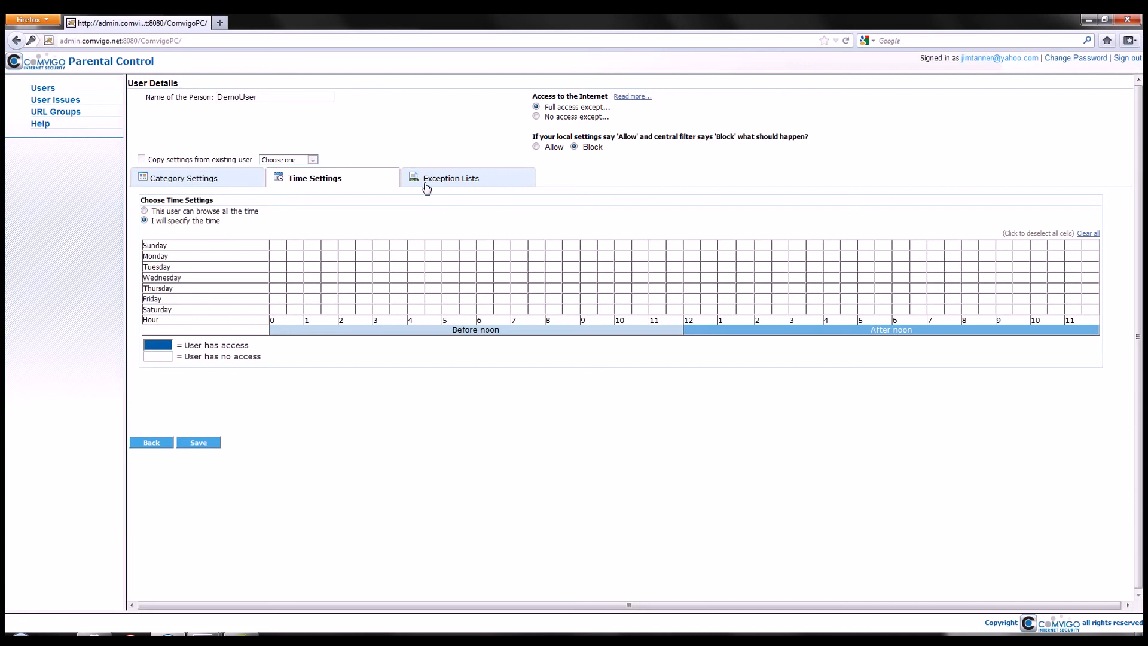
{"action": "left_click", "coordinate": [450, 179]}
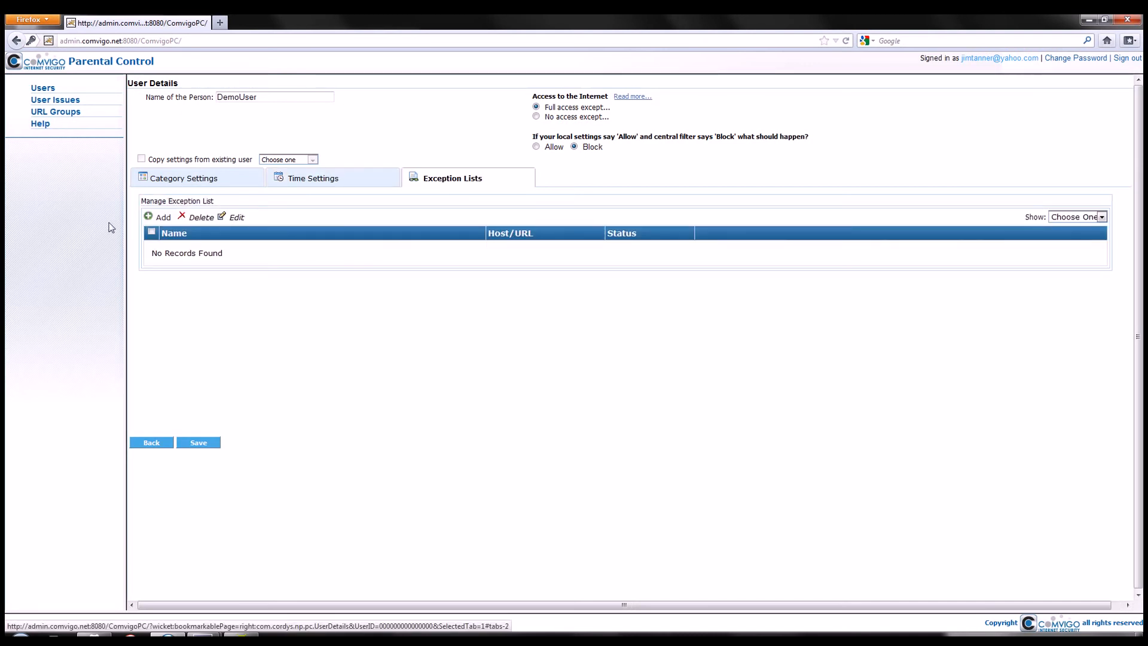
{"action": "mouse_move", "coordinate": [163, 220]}
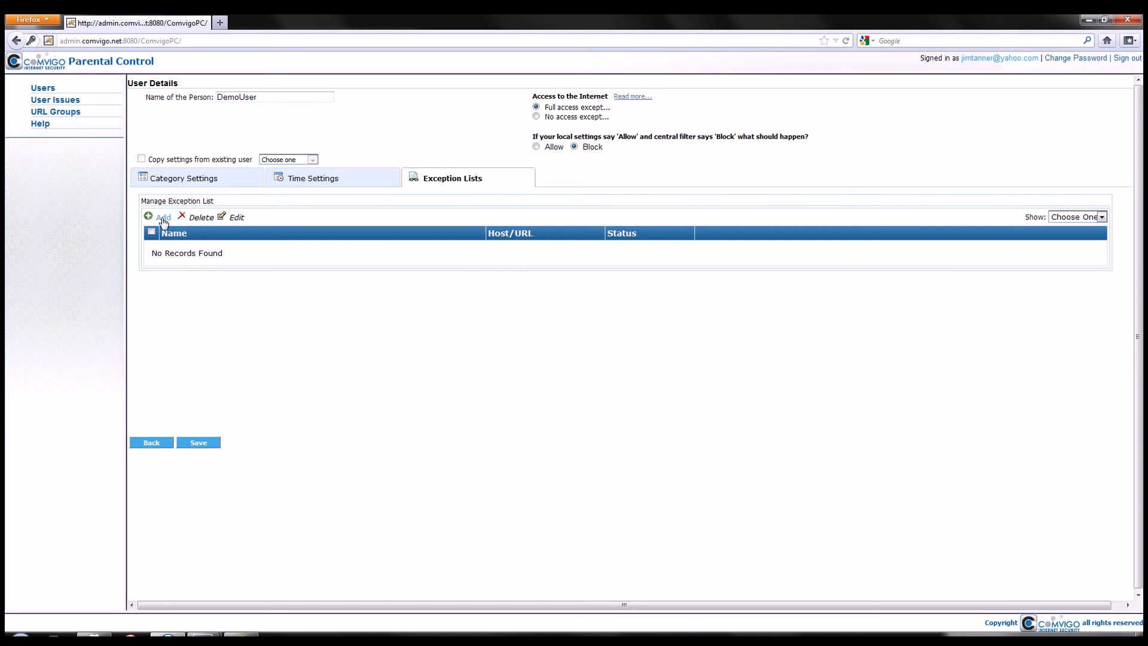
Step: Add an 'ht...' host URL as a Blocked Host exception entry and save it
{"action": "left_click", "coordinate": [162, 216]}
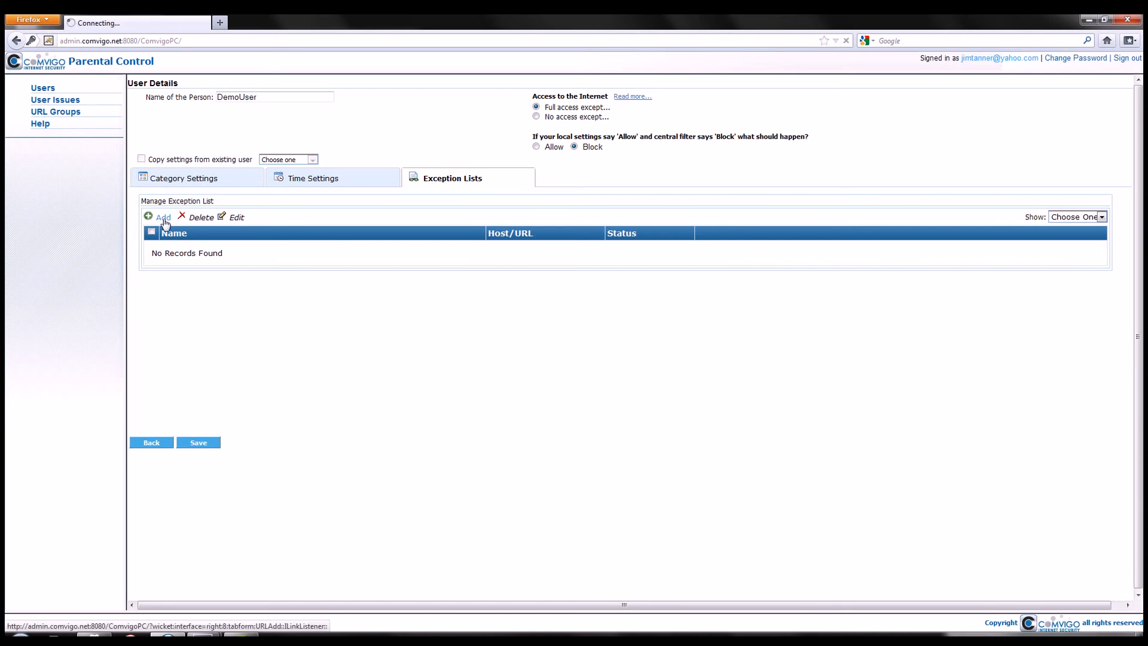
{"action": "left_click", "coordinate": [163, 217]}
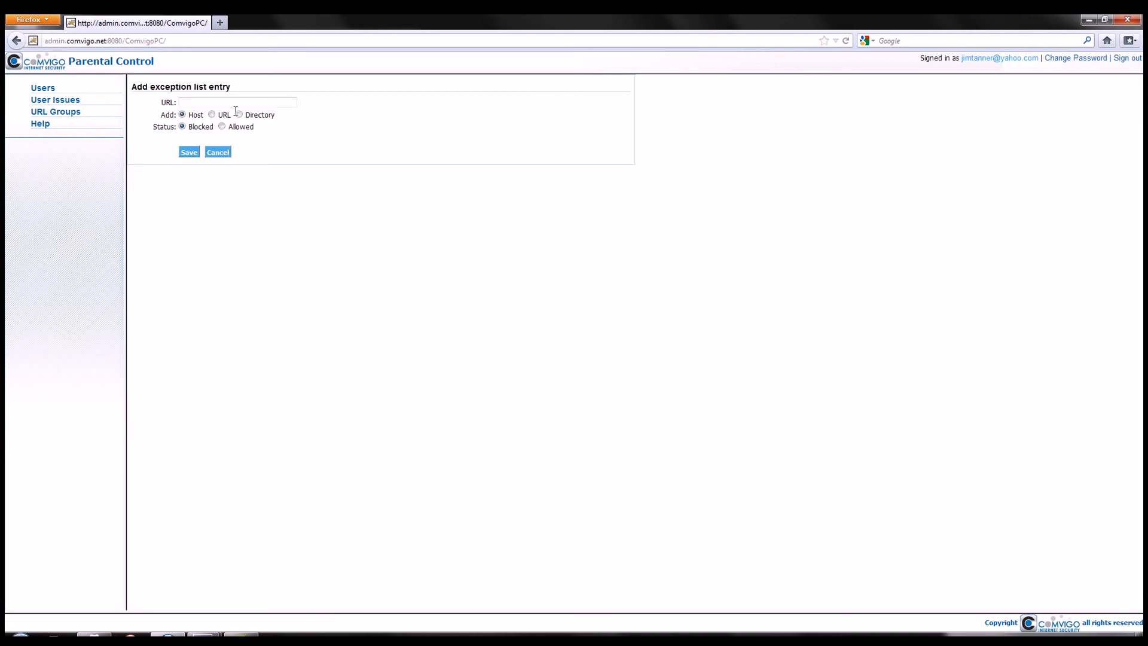
{"action": "left_click", "coordinate": [236, 102]}
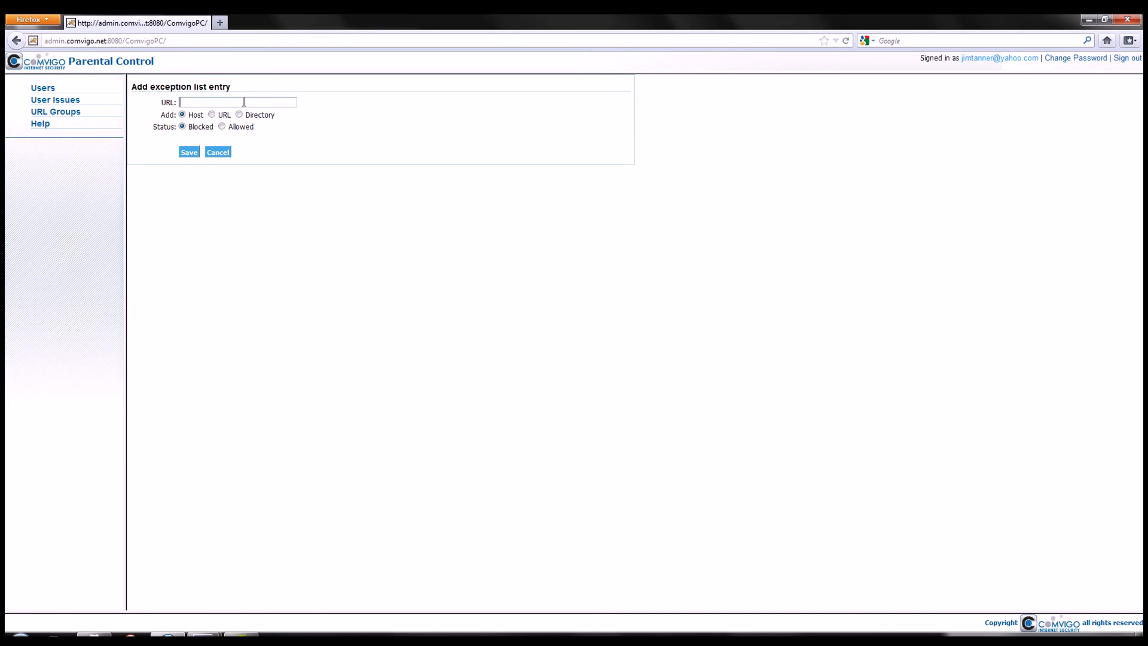
{"action": "type", "text": "http"}
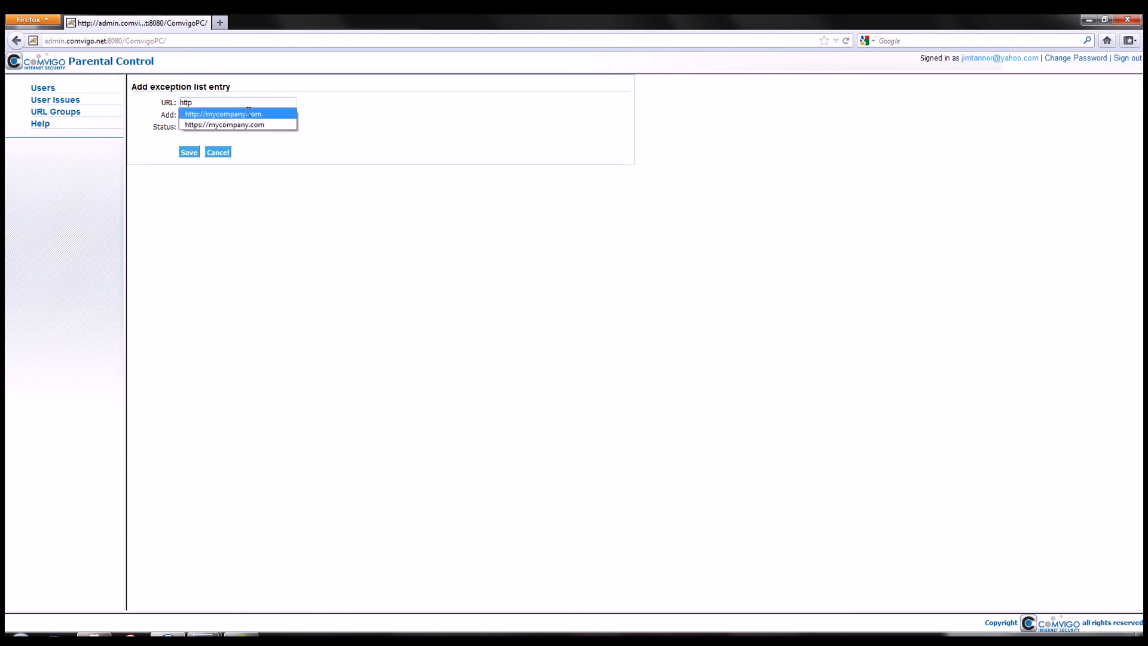
{"action": "left_click", "coordinate": [189, 152]}
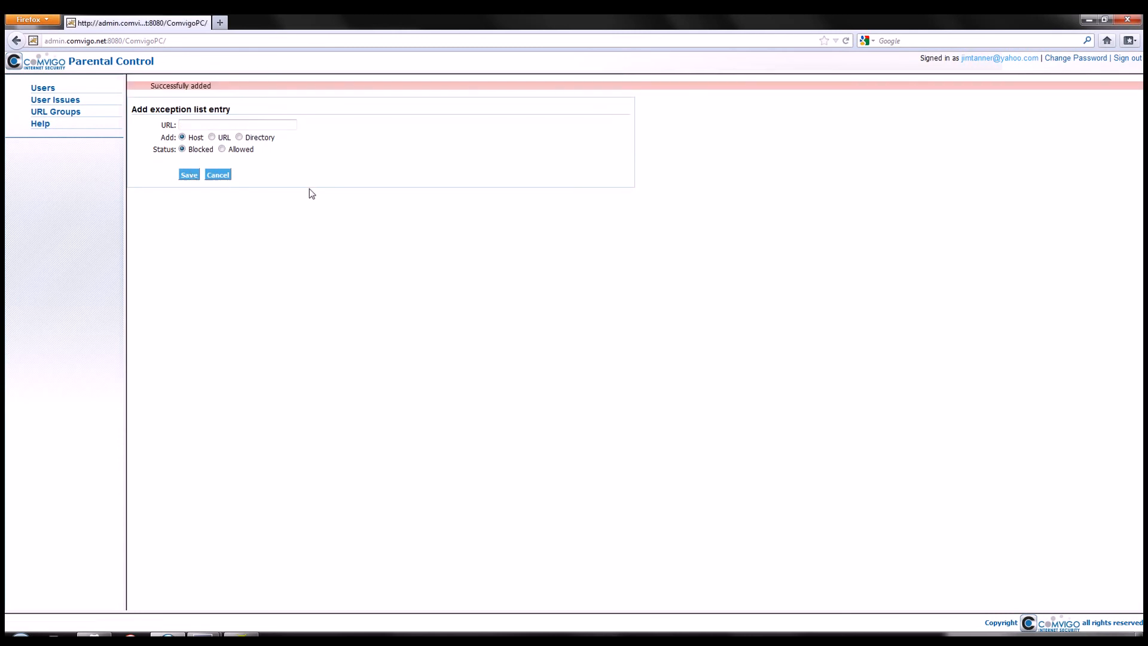
{"action": "mouse_move", "coordinate": [71, 96]}
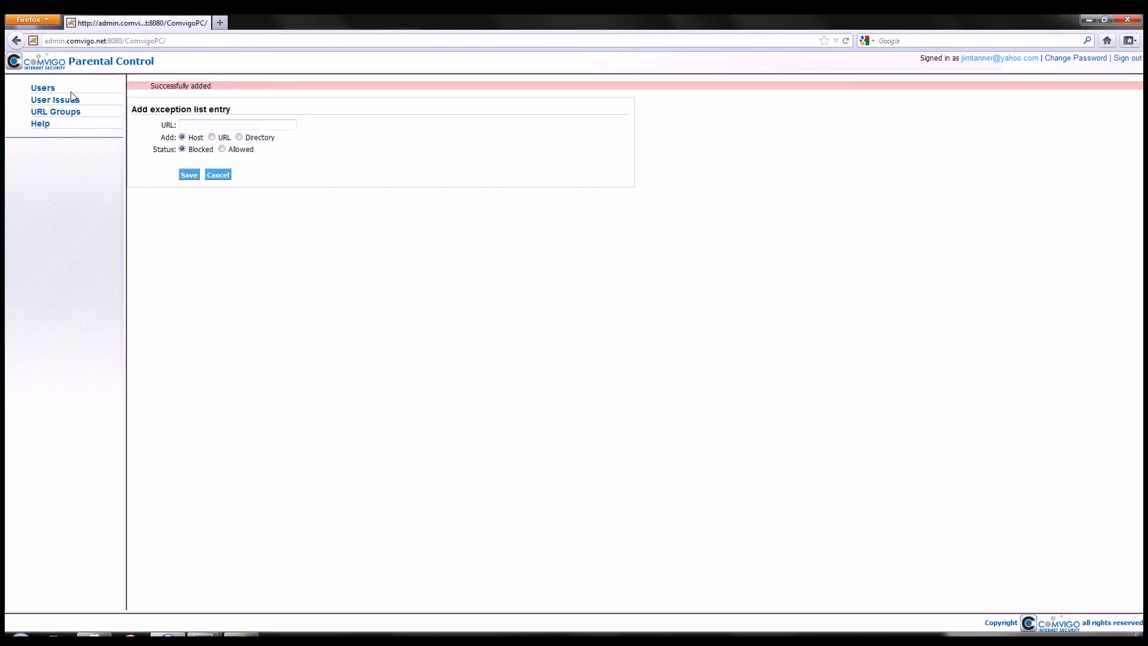
Step: Review the empty User Issues and URL Groups pages, then reopen DemoUser's filter settings from the Users list
{"action": "left_click", "coordinate": [54, 100]}
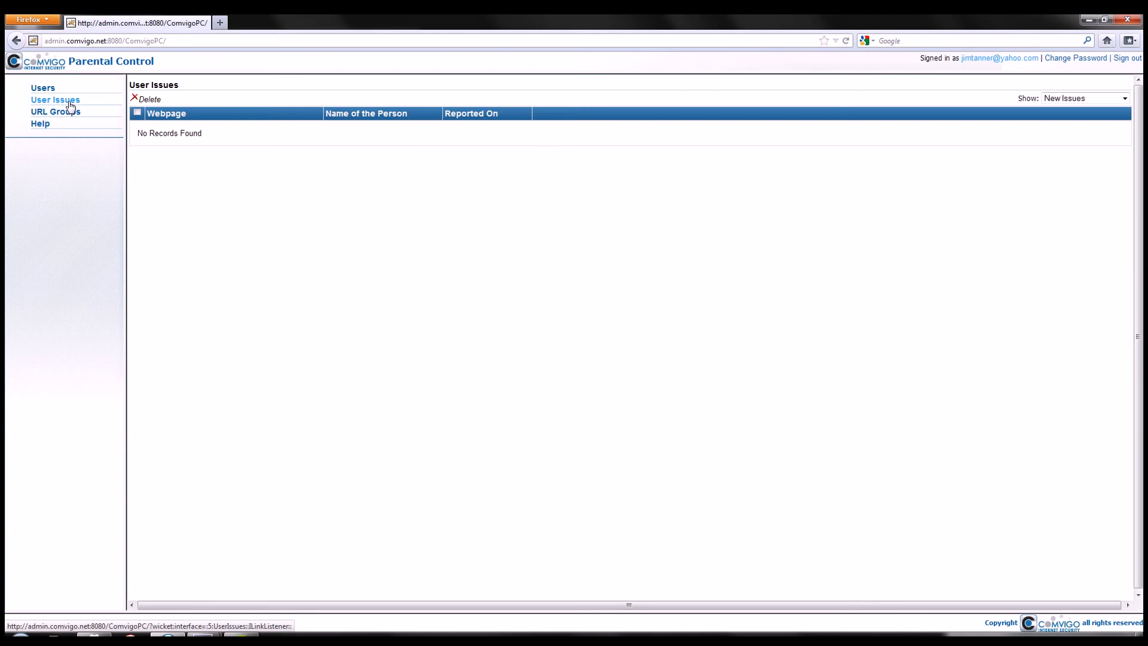
{"action": "mouse_move", "coordinate": [82, 122]}
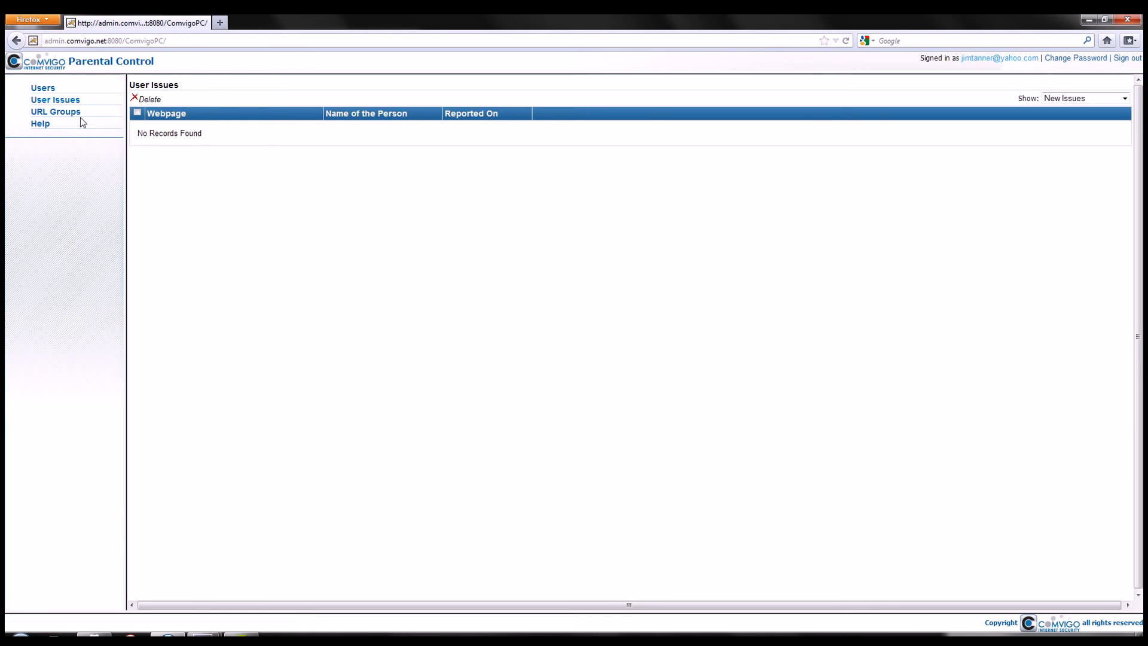
{"action": "left_click", "coordinate": [50, 113]}
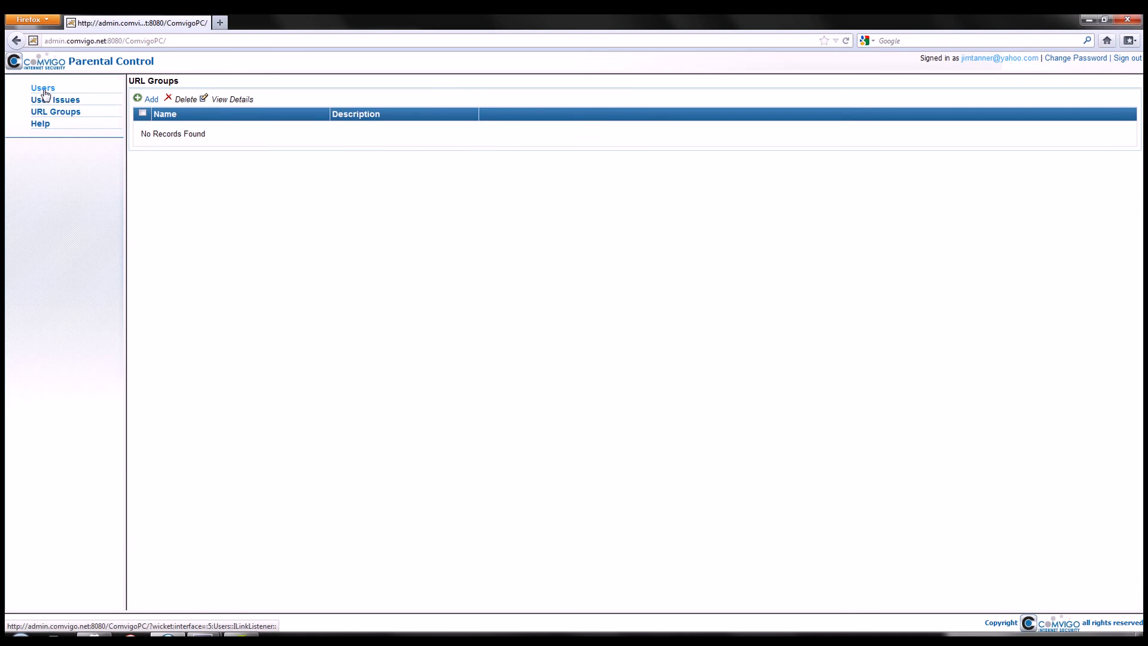
{"action": "left_click", "coordinate": [41, 87]}
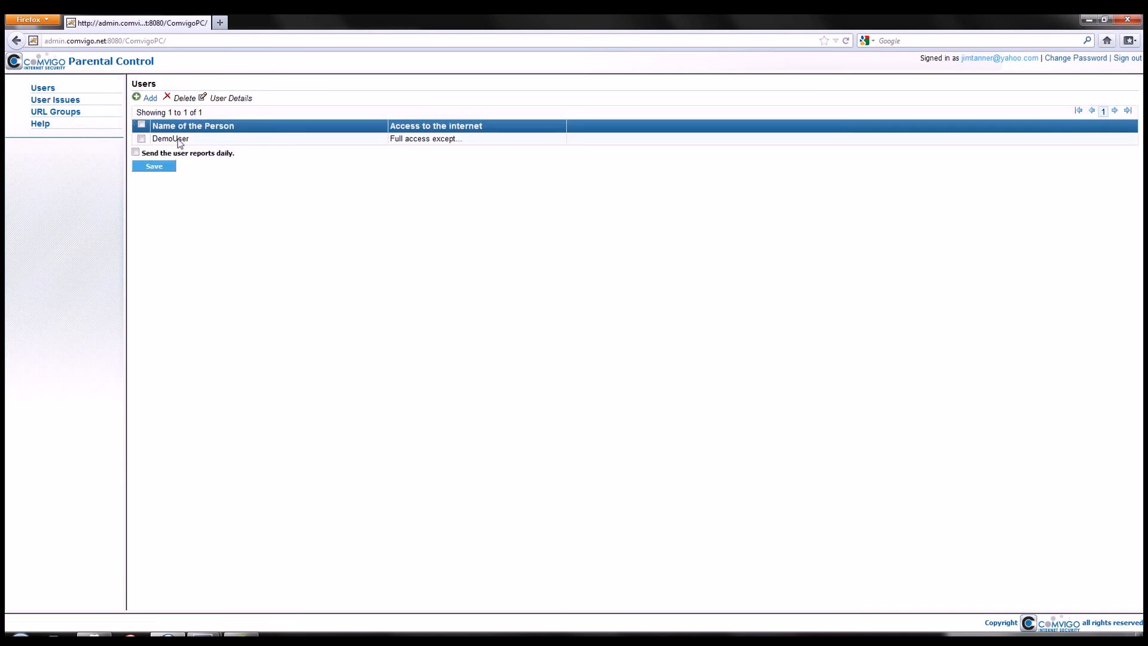
{"action": "left_click", "coordinate": [141, 139]}
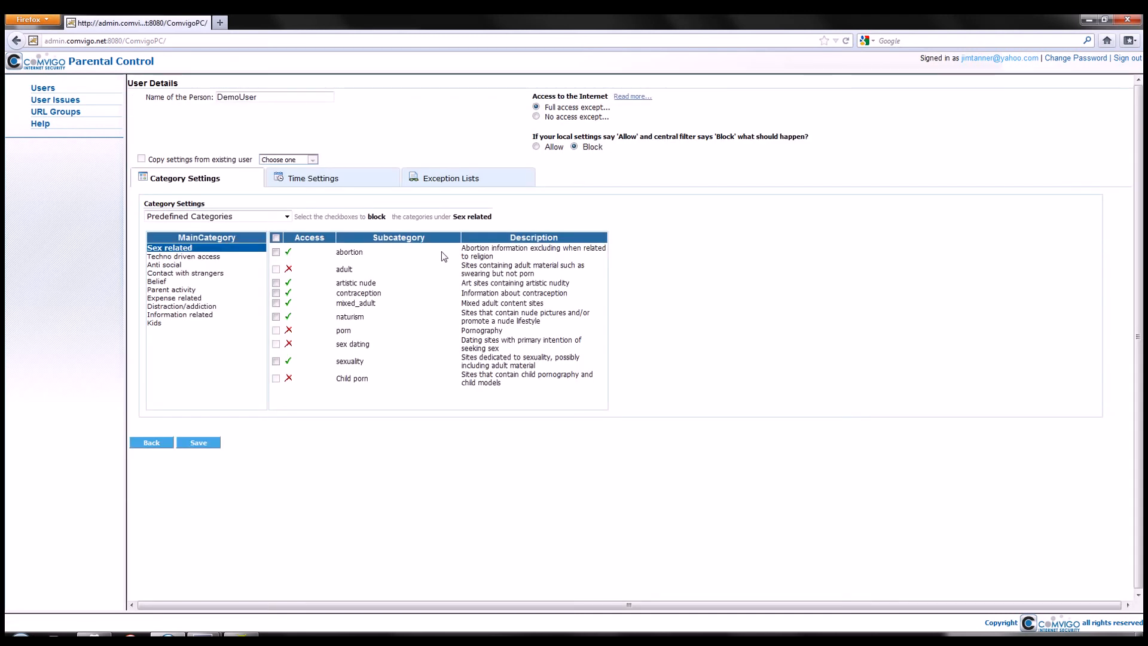
{"action": "mouse_move", "coordinate": [703, 314]}
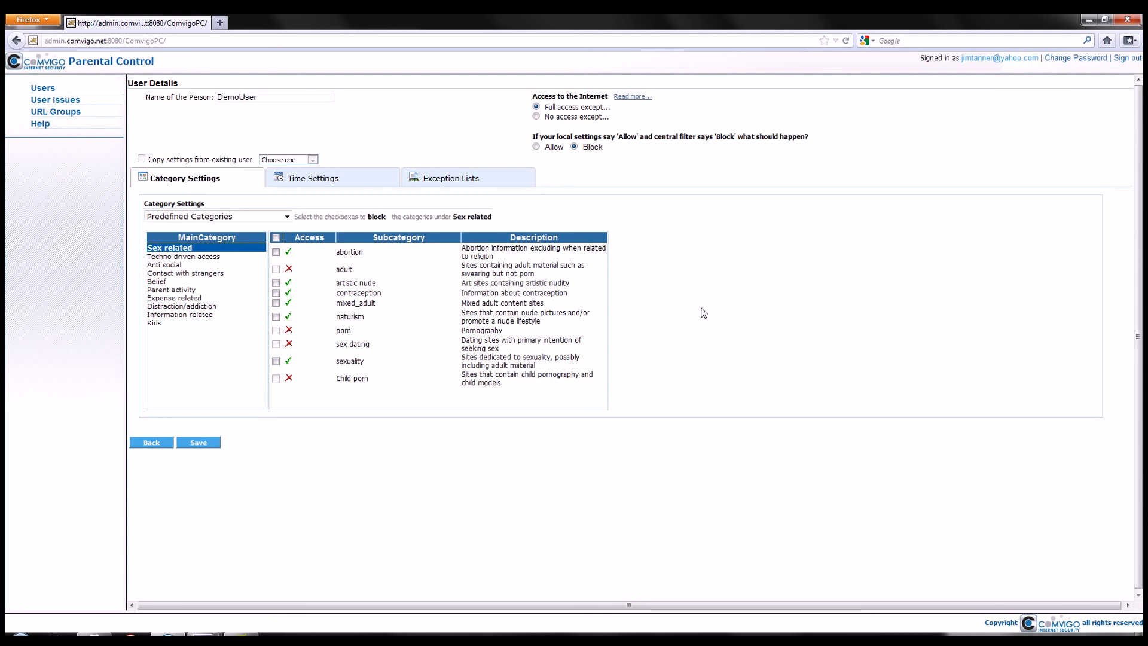
{"action": "mouse_move", "coordinate": [583, 301]}
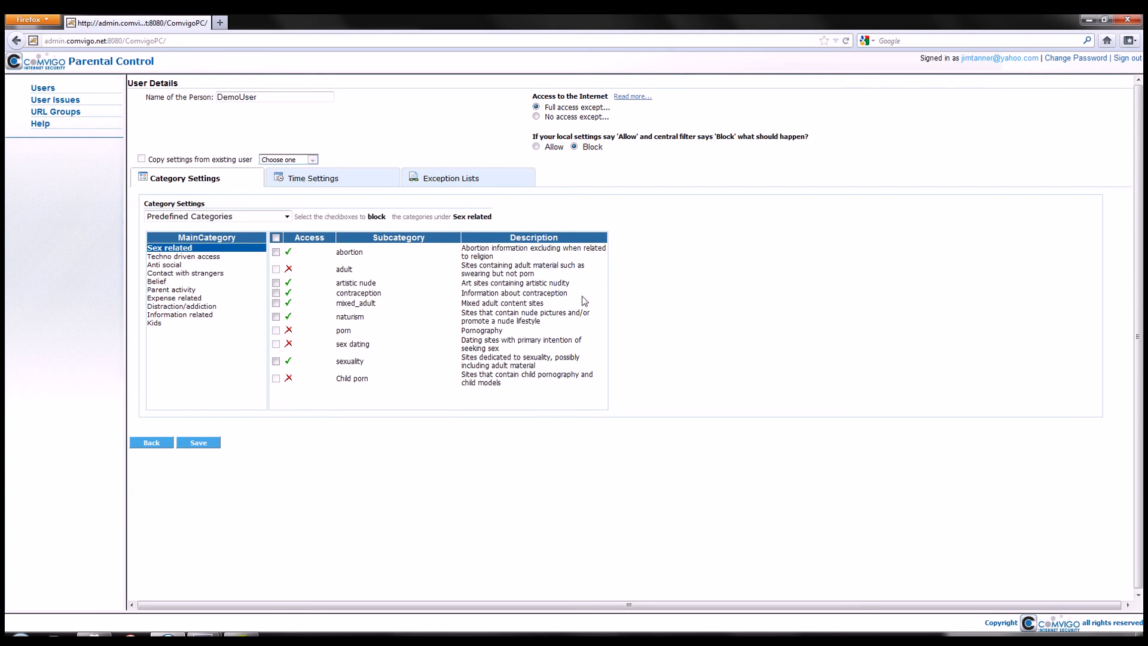
{"action": "mouse_move", "coordinate": [524, 311]}
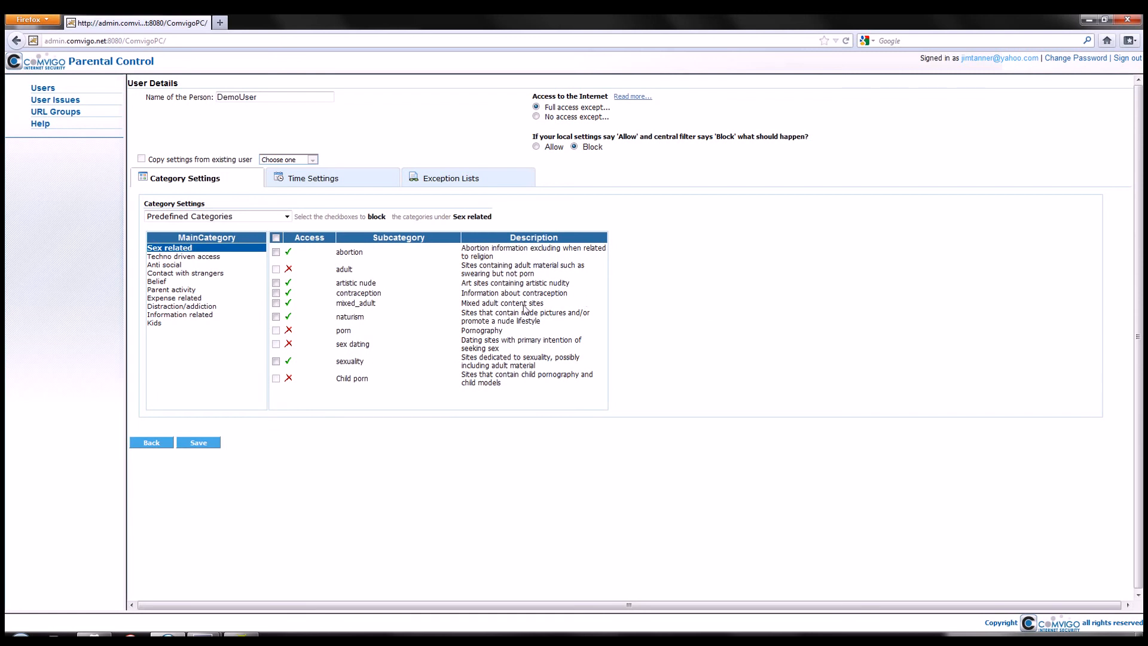
{"action": "mouse_move", "coordinate": [166, 270]}
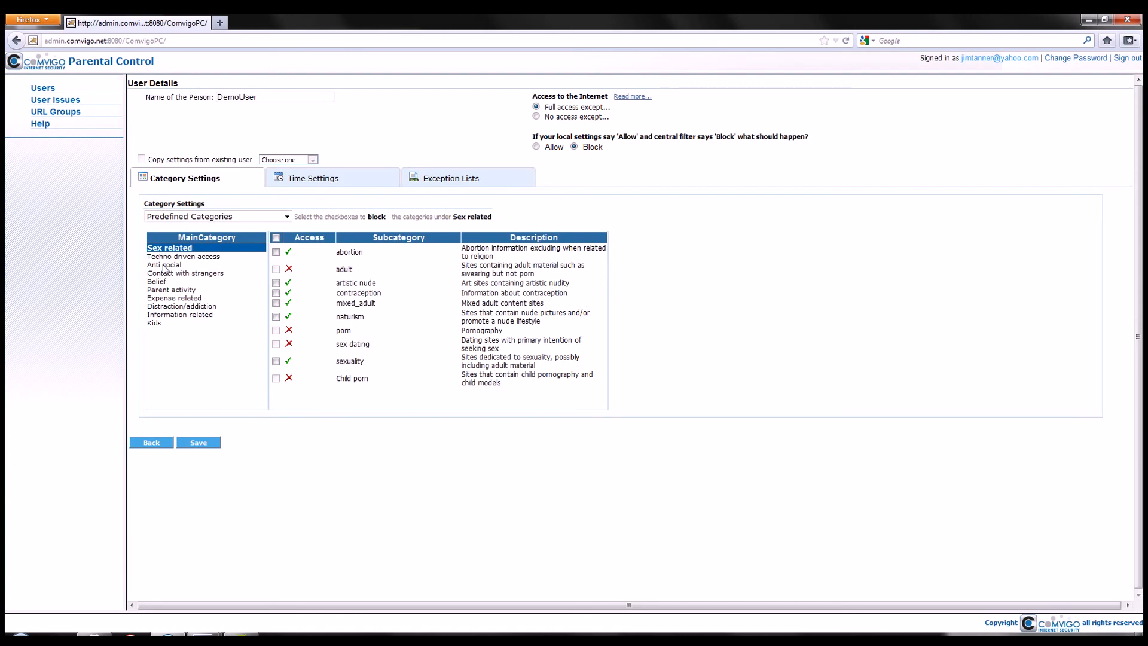
Step: Under the Anti social main category, mark the drugs subcategory as blocked and save DemoUser's settings
{"action": "left_click", "coordinate": [164, 264]}
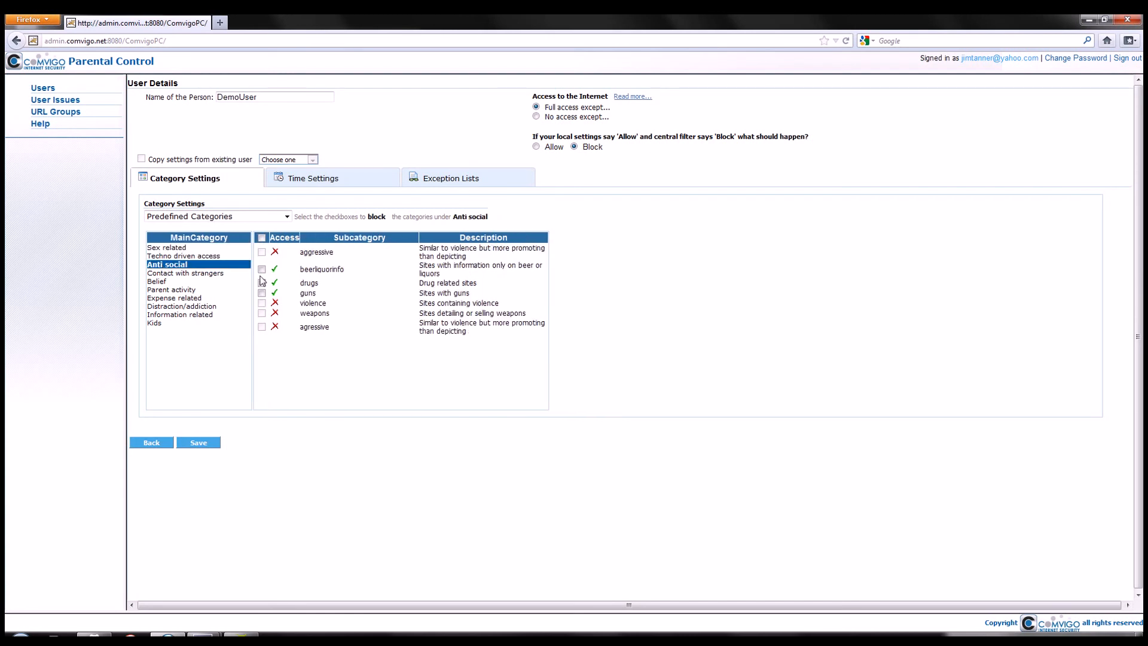
{"action": "left_click", "coordinate": [261, 283]}
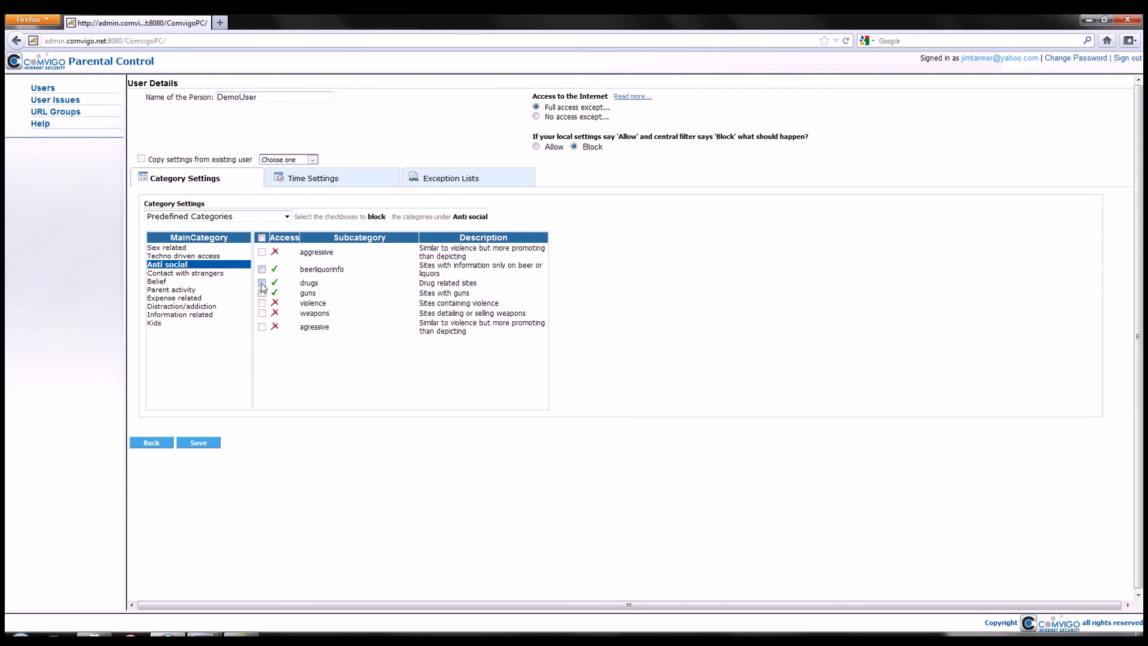
{"action": "left_click", "coordinate": [261, 282]}
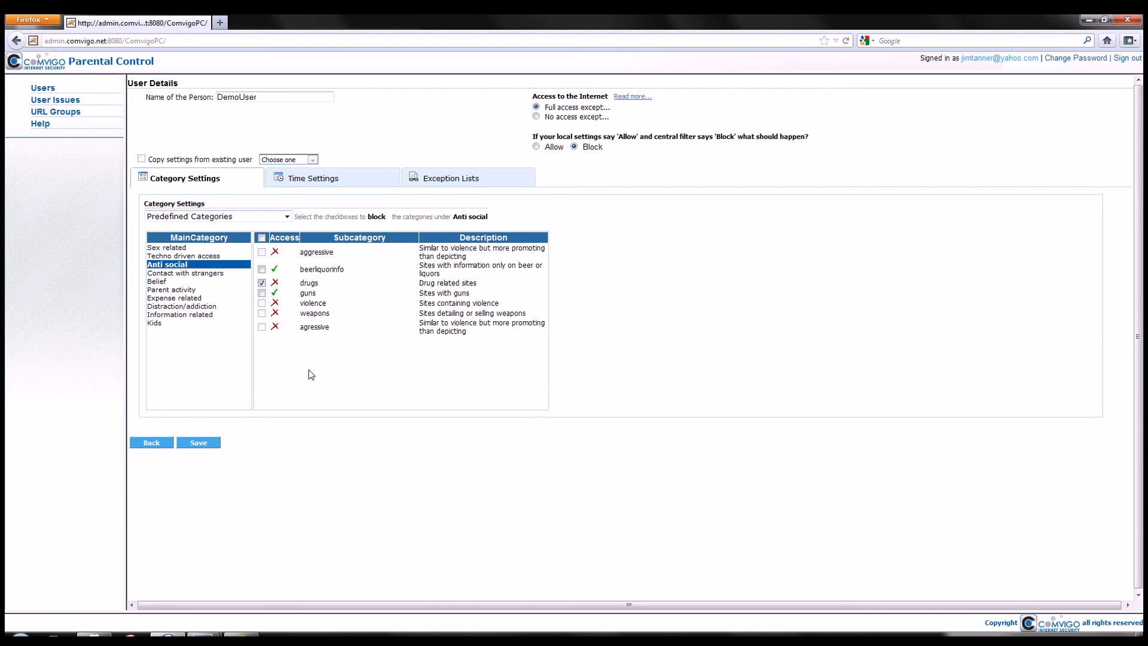
{"action": "left_click", "coordinate": [199, 442]}
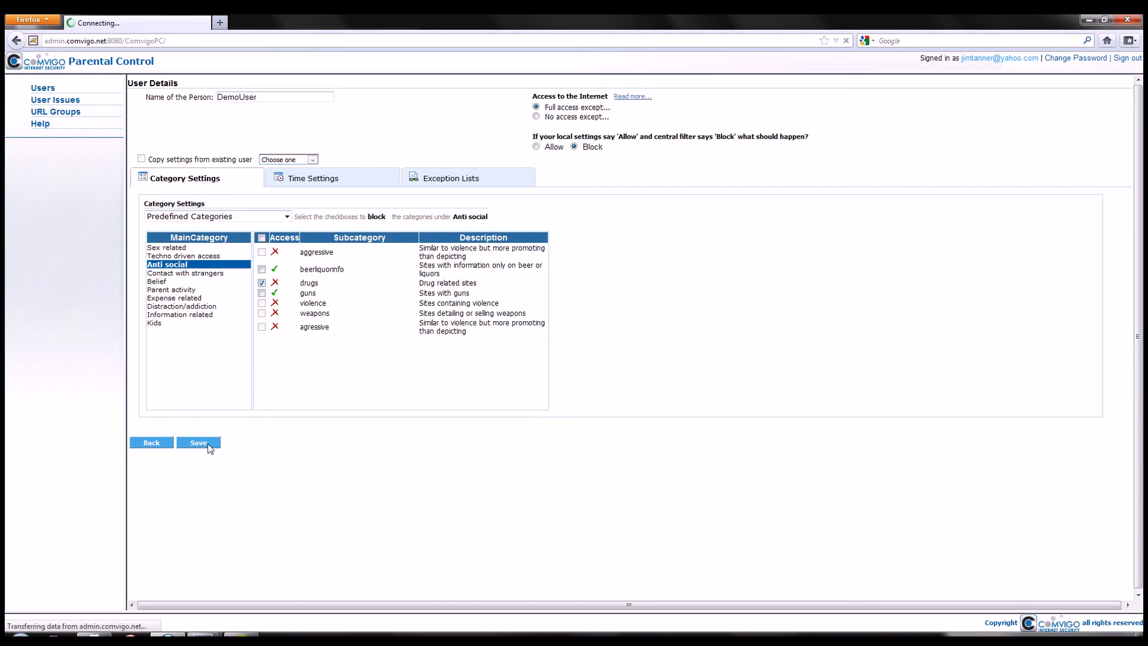
{"action": "left_click", "coordinate": [199, 443]}
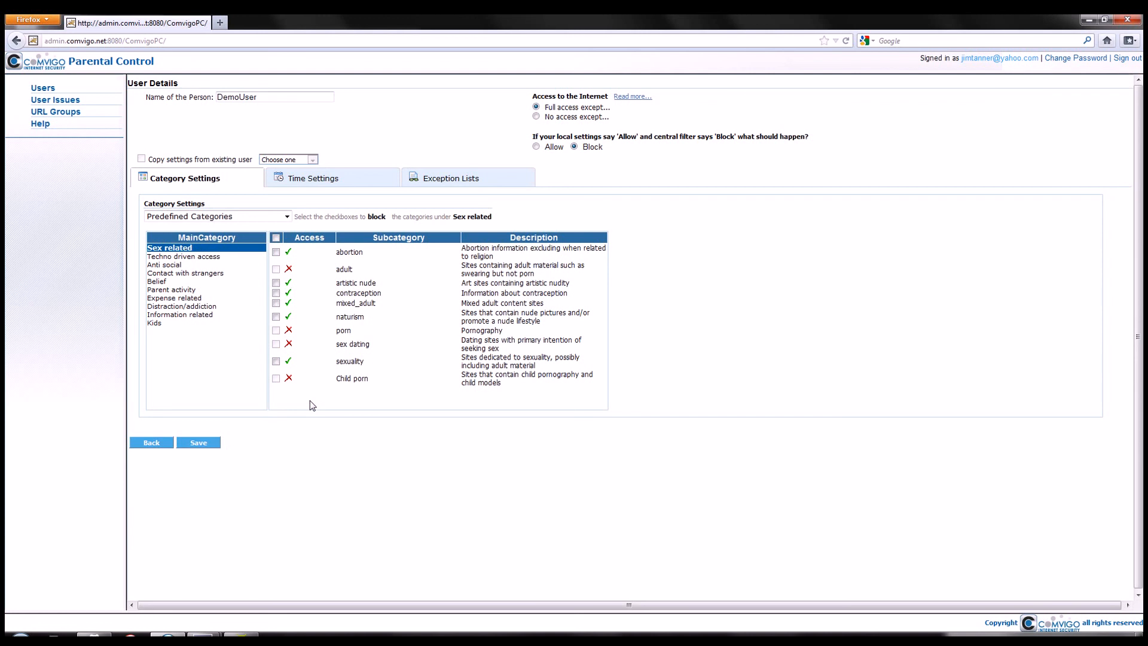
{"action": "mouse_move", "coordinate": [214, 249]}
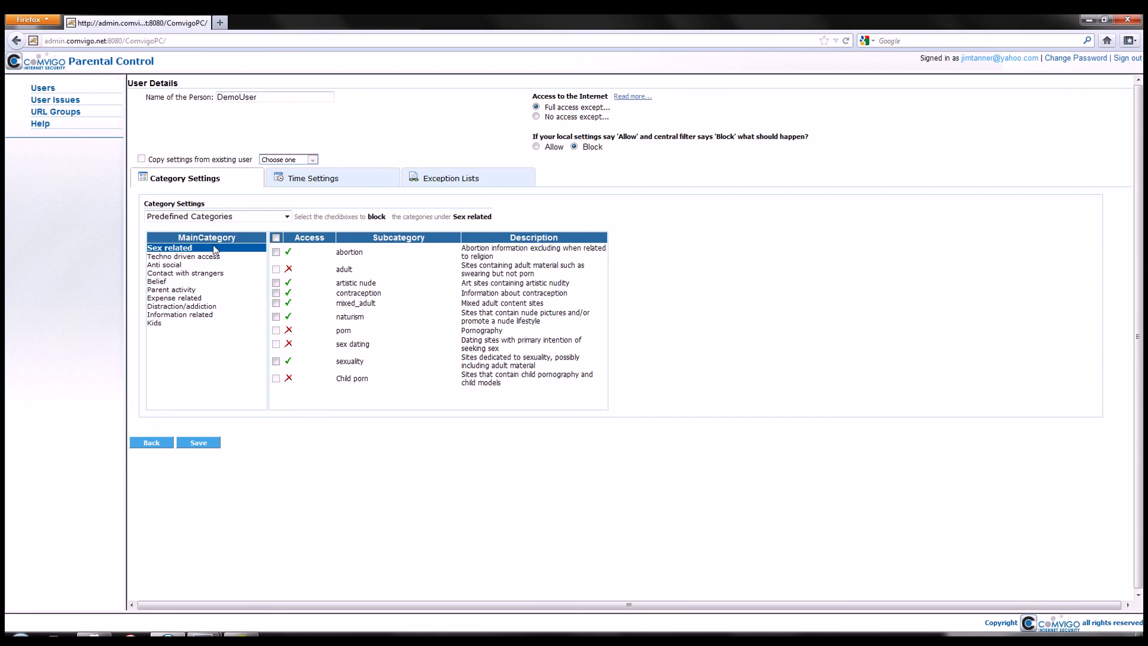
{"action": "mouse_move", "coordinate": [970, 354]}
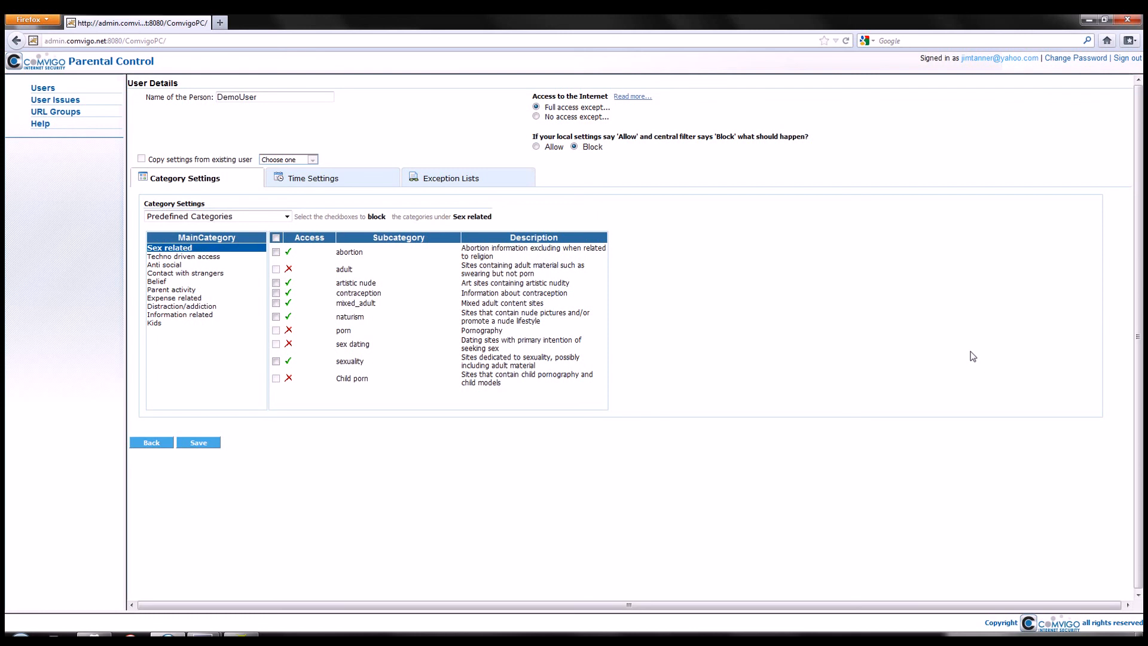